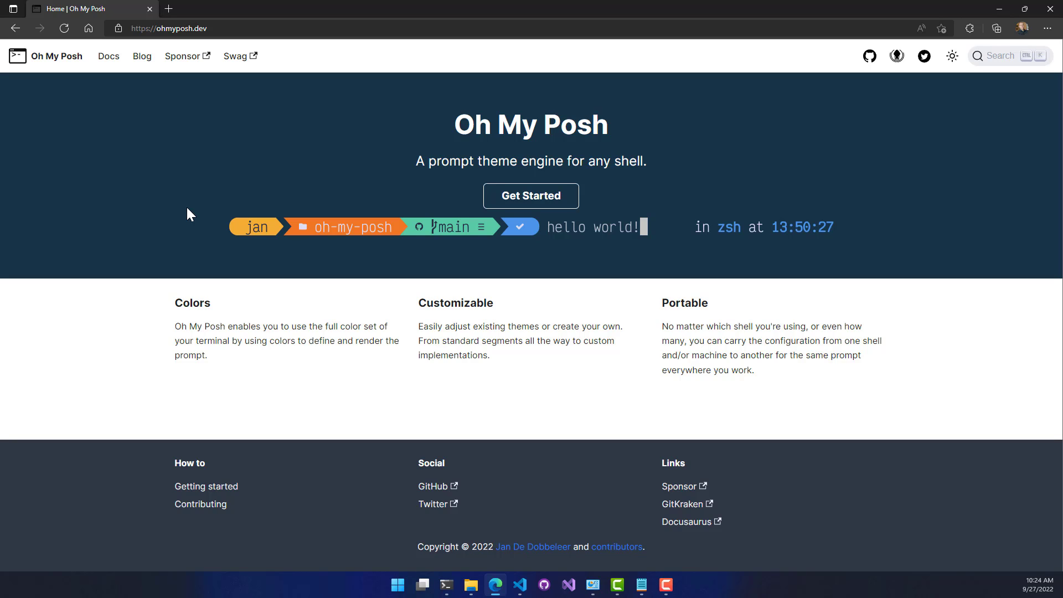
mouse_move(202, 306)
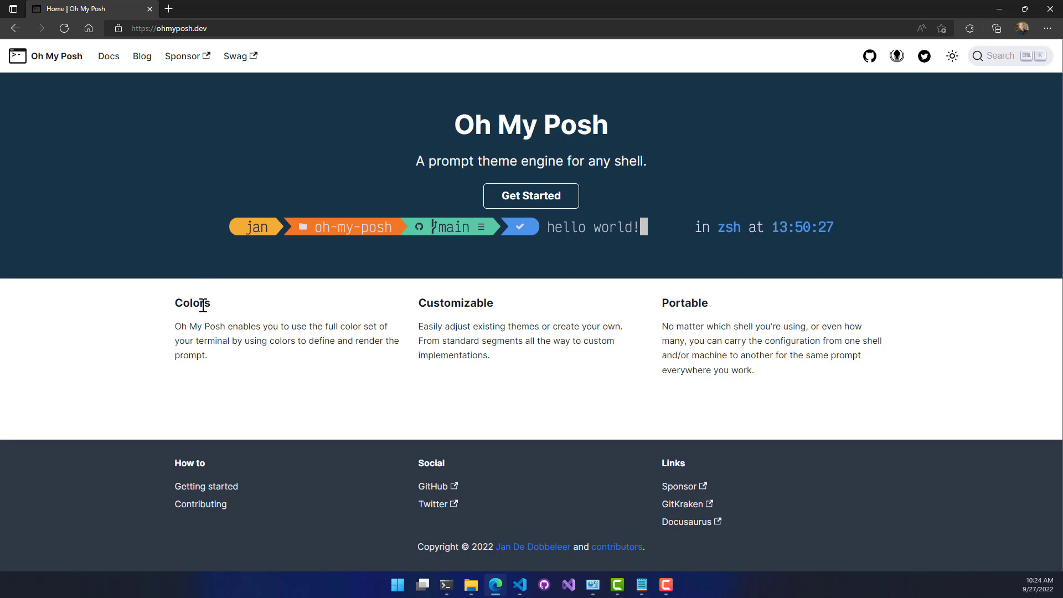
mouse_move(462, 533)
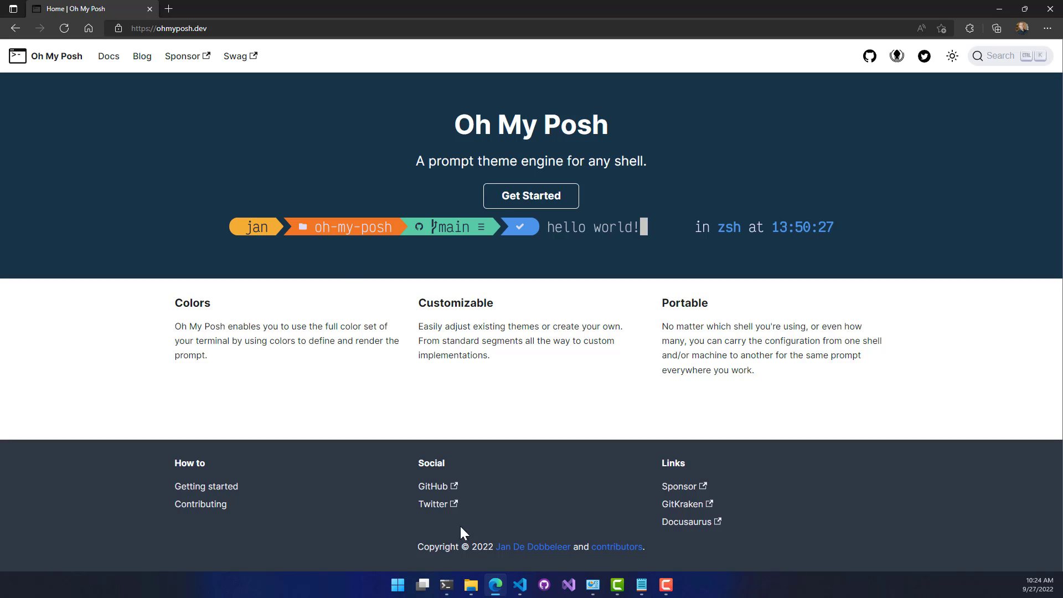
Step: Run scoop install with the Oh My Posh GitHub latest-release oh-my-posh.json manifest URL
left_click(447, 585)
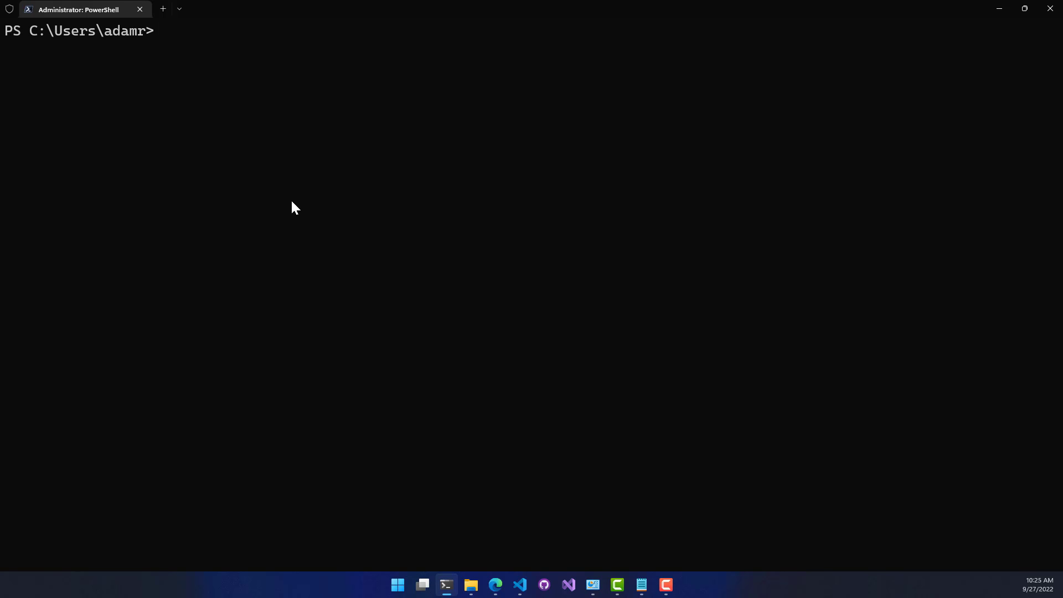
mouse_move(294, 186)
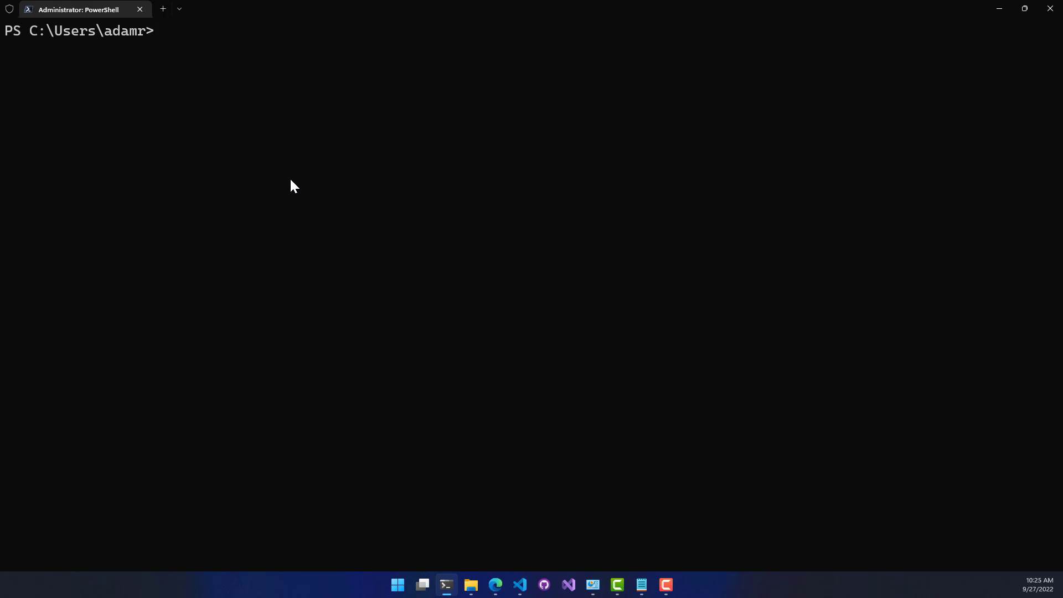
type("scoop install https://github.com/JanDeDobbeleer/oh-my-posh/releases/latest/download/oh-my-posh.json")
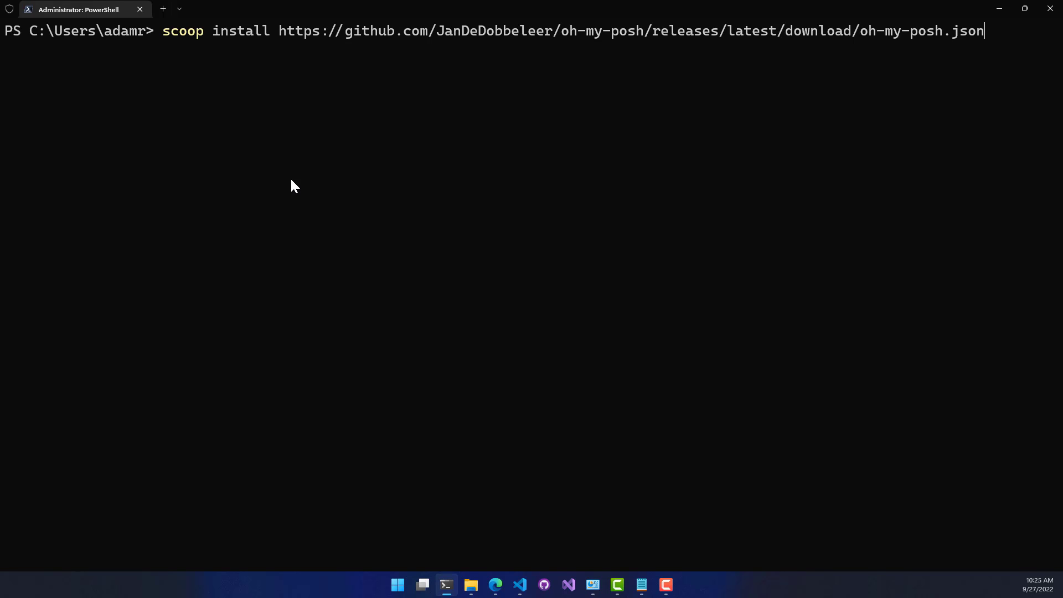
key("Return")
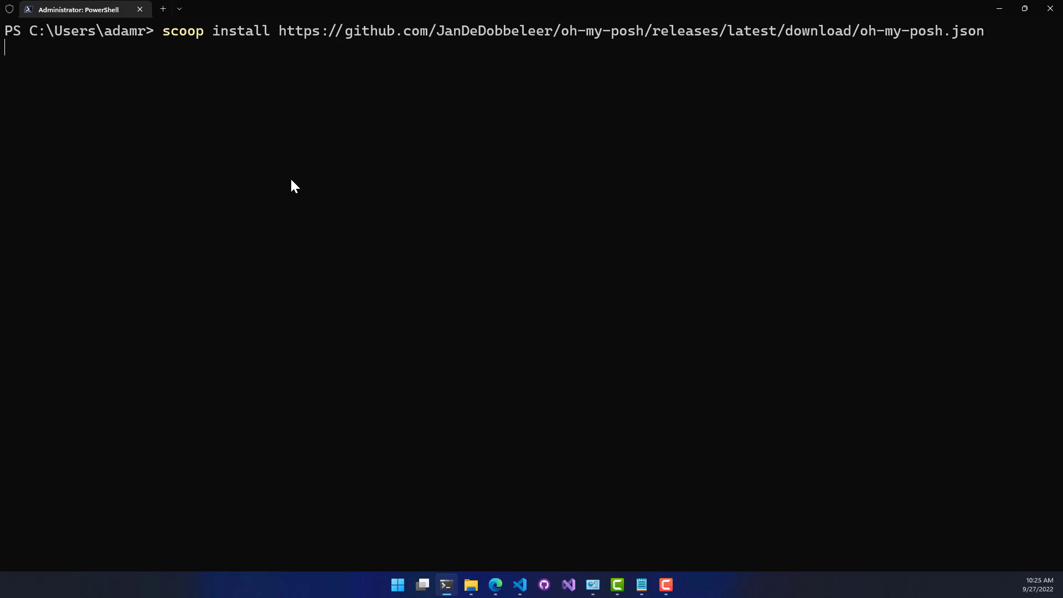
key("Return")
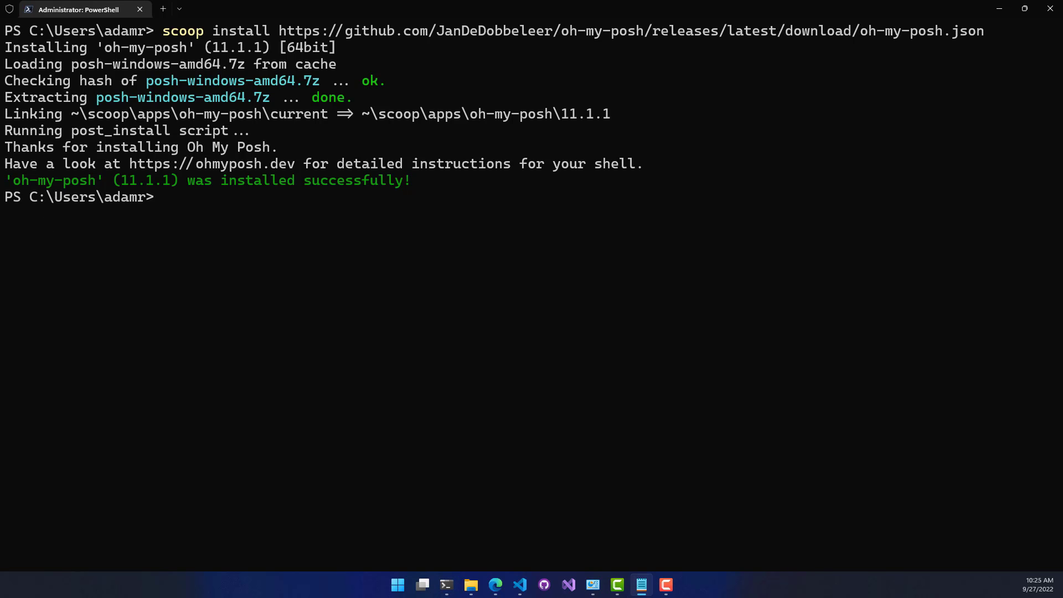
Step: Run oh-my-posh to print its usage help listing commands and flags
type("oh-my-posh")
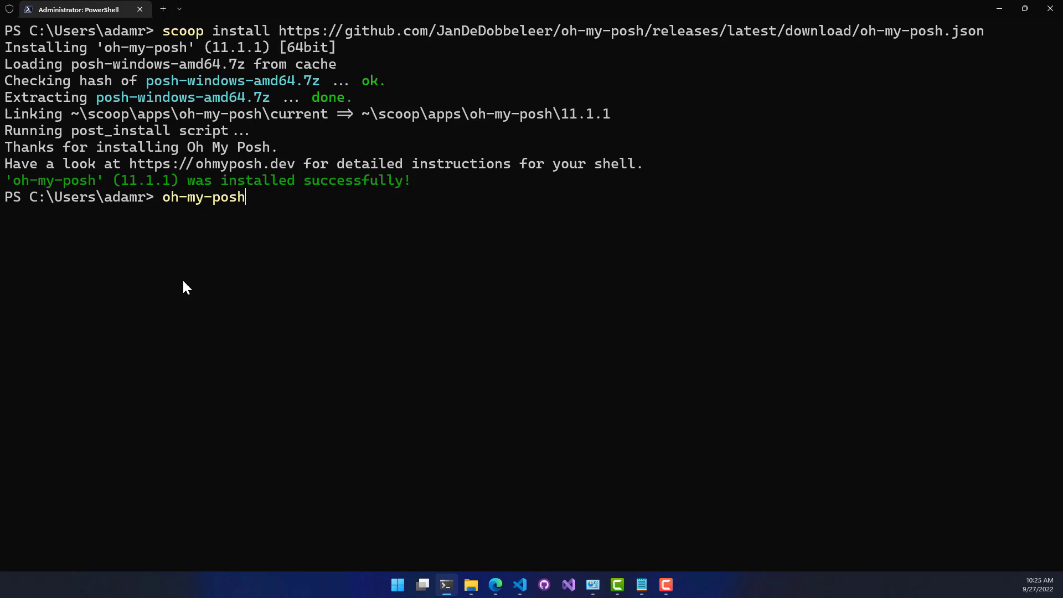
key("Return")
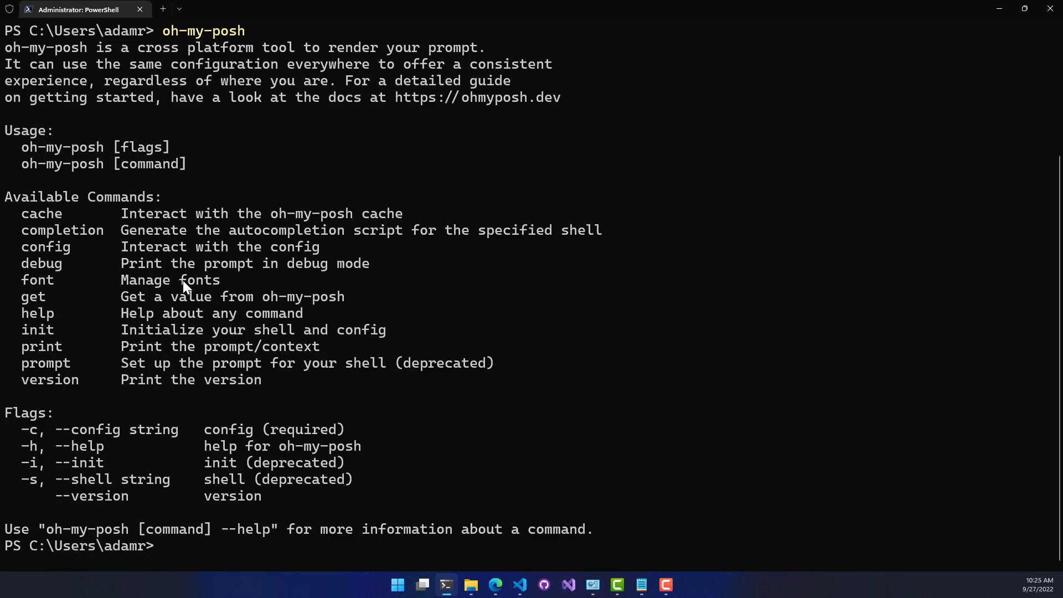
mouse_move(343, 310)
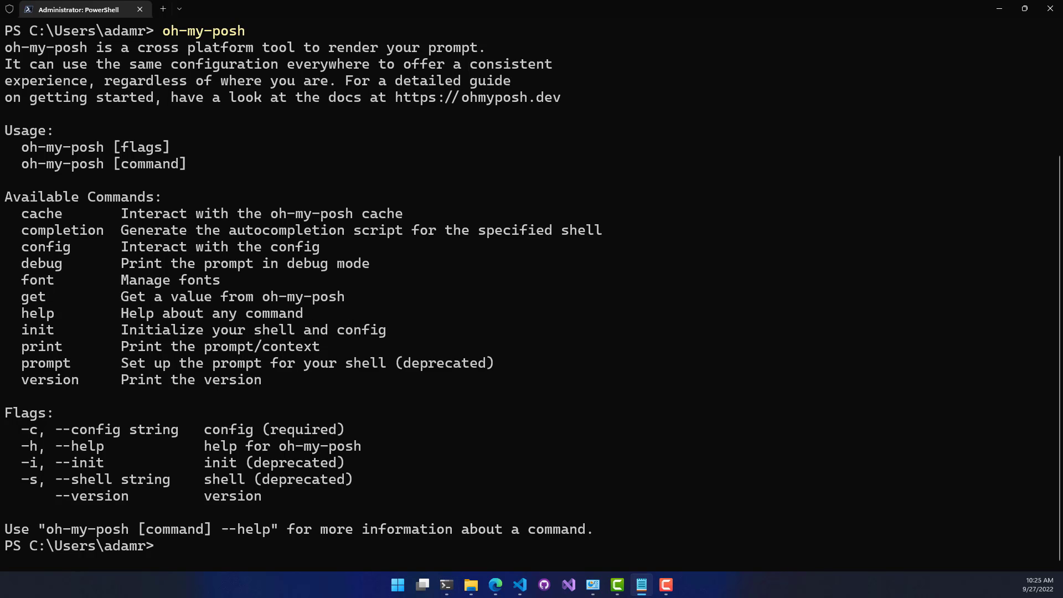
mouse_move(169, 436)
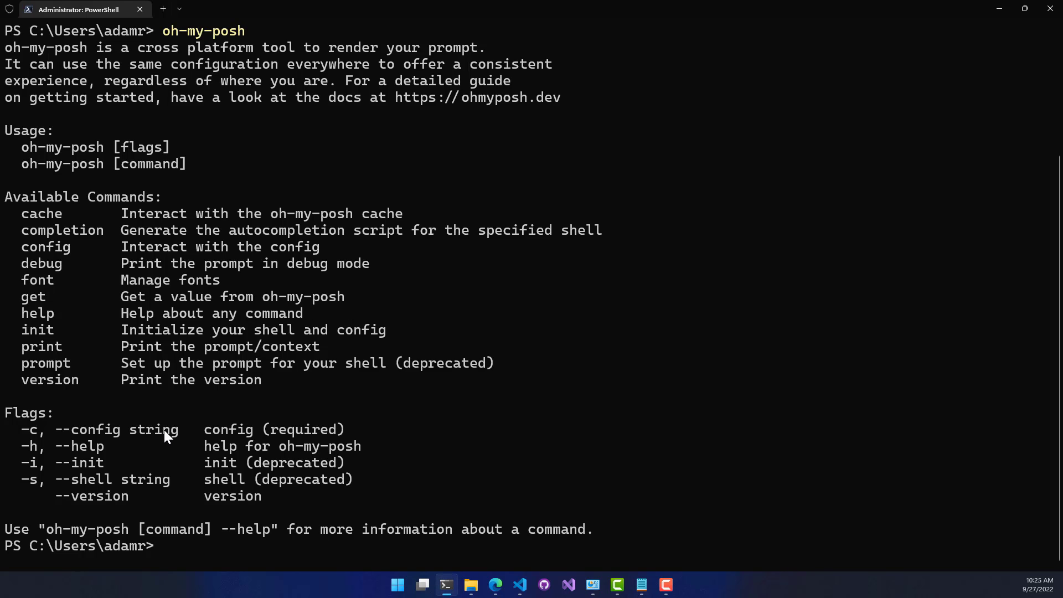
Step: Run oh-my-posh font install and pick Meslo from the font list
type("oh-my-posh font install")
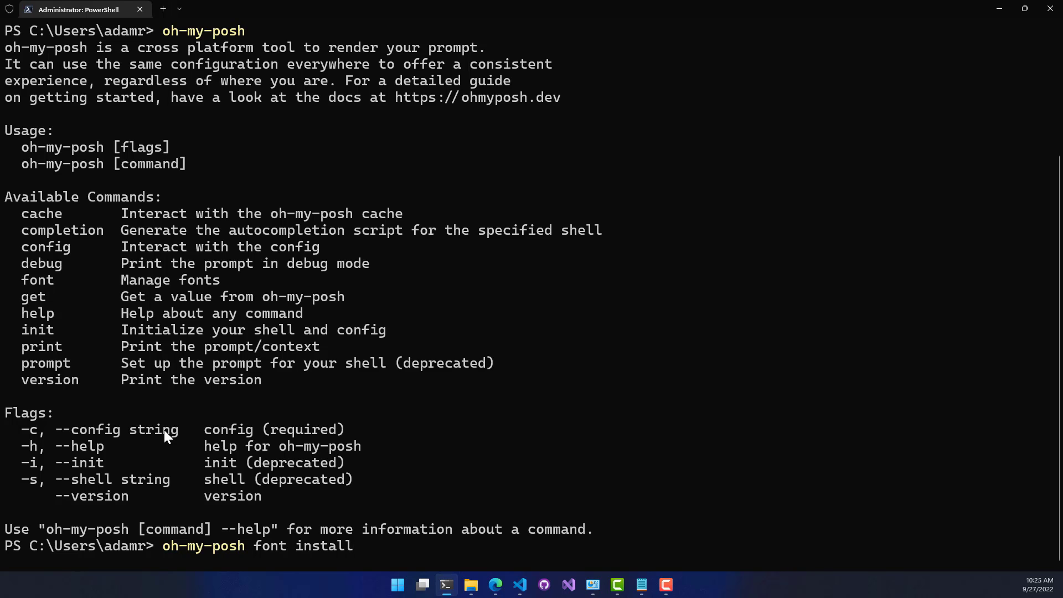
key("Return")
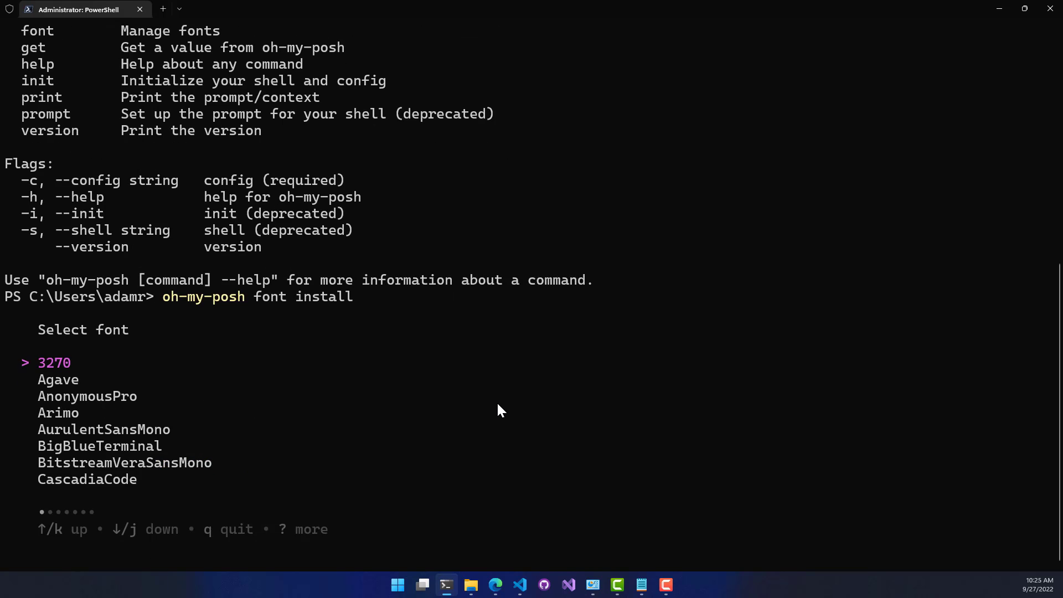
scroll("down", 3)
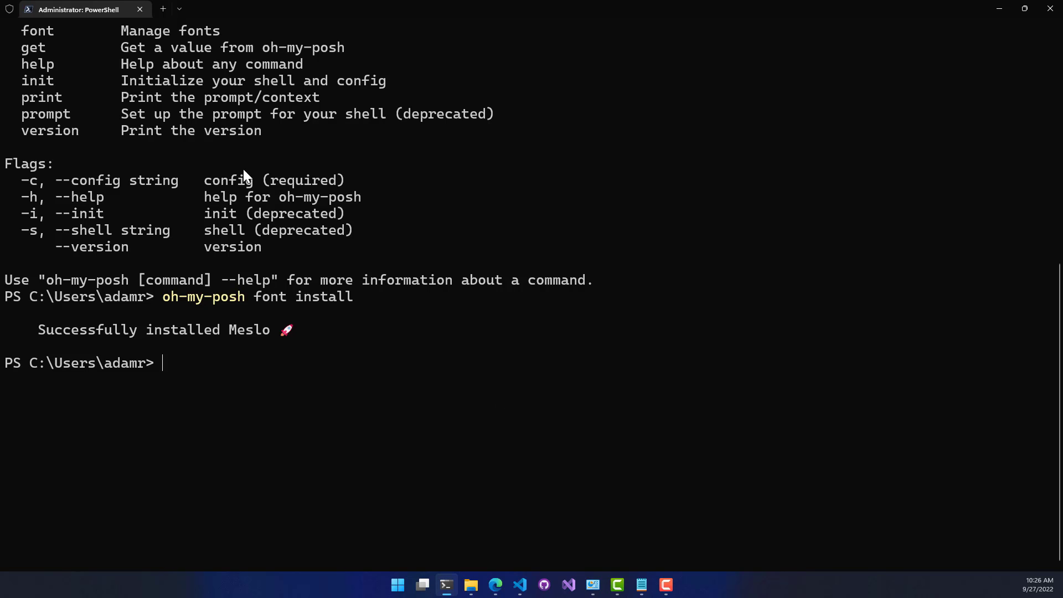
mouse_move(157, 229)
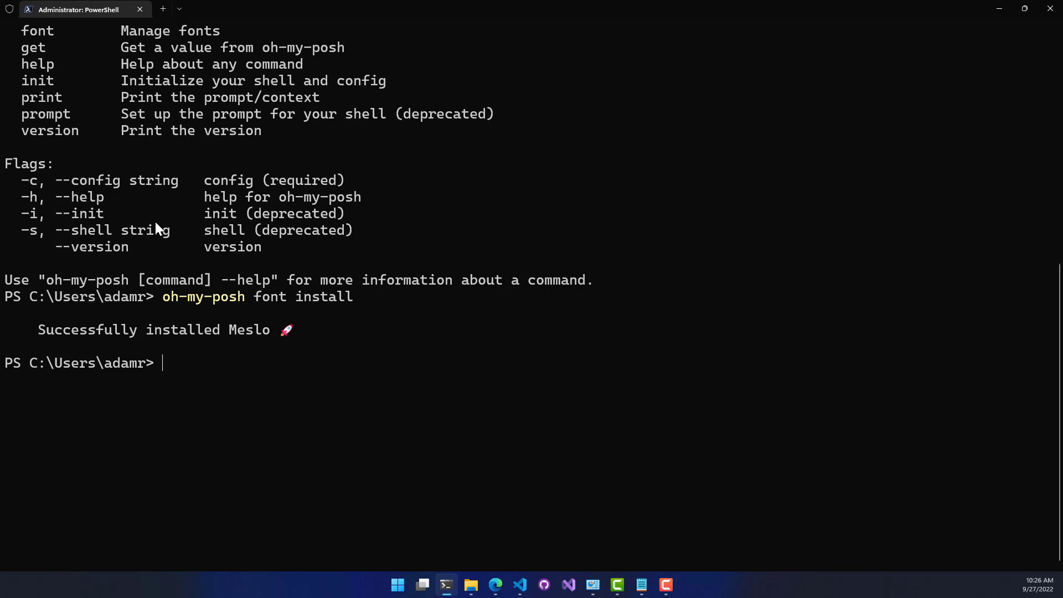
mouse_move(191, 334)
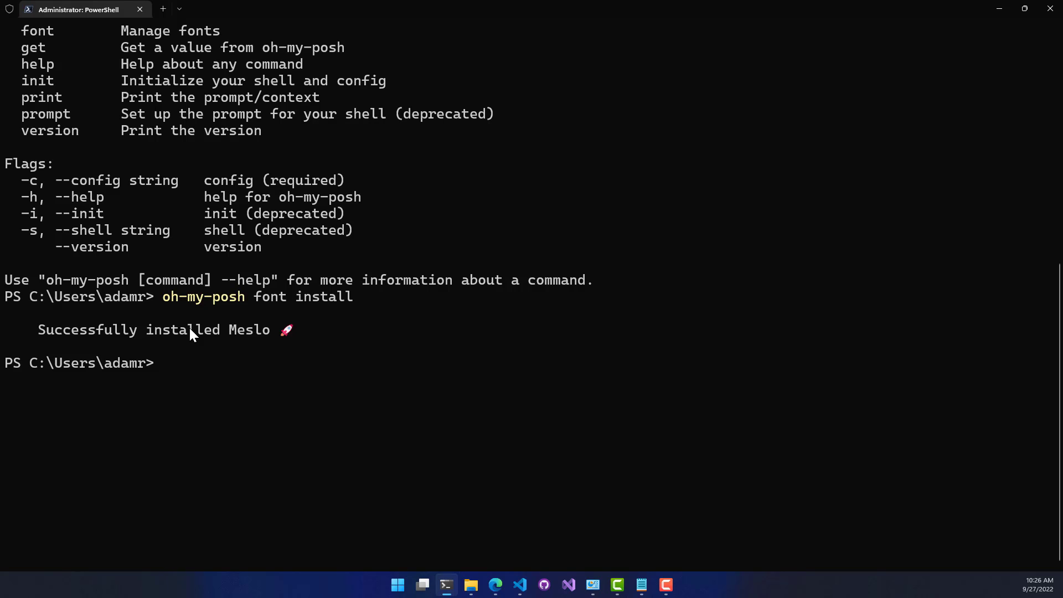
mouse_move(511, 385)
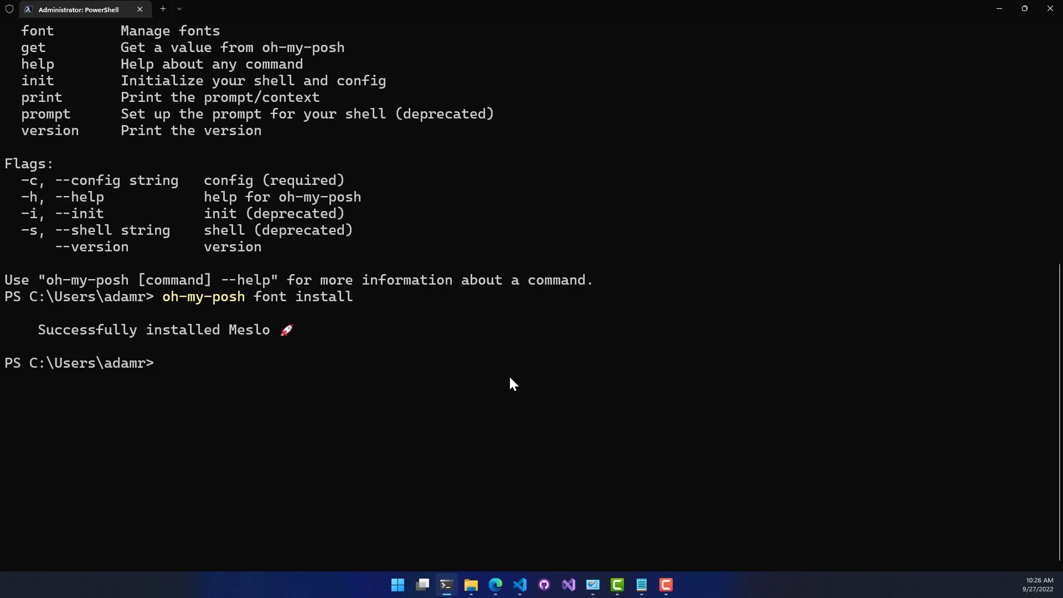
mouse_move(485, 392)
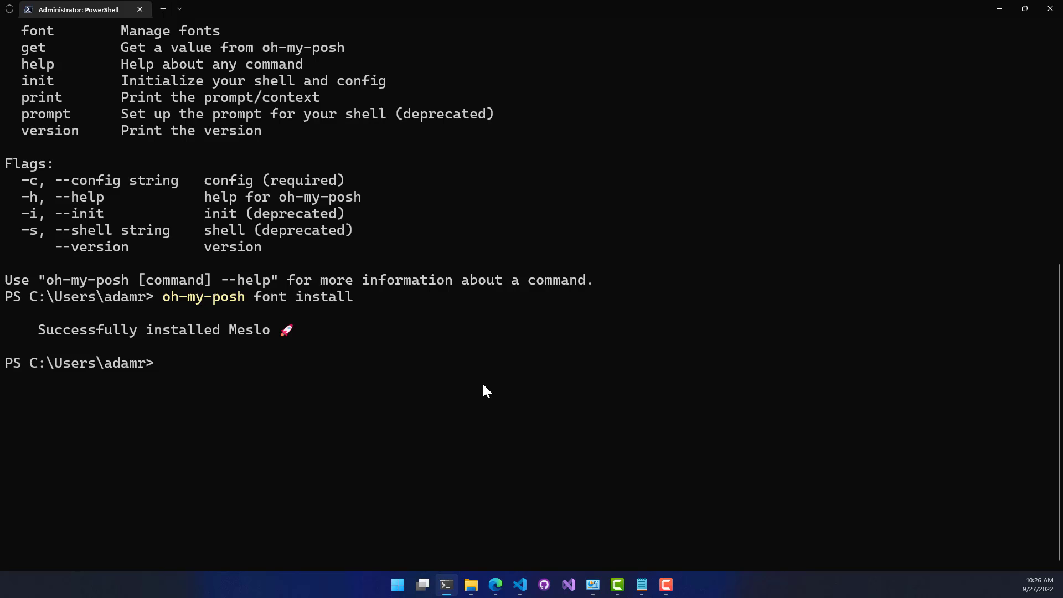
mouse_move(326, 373)
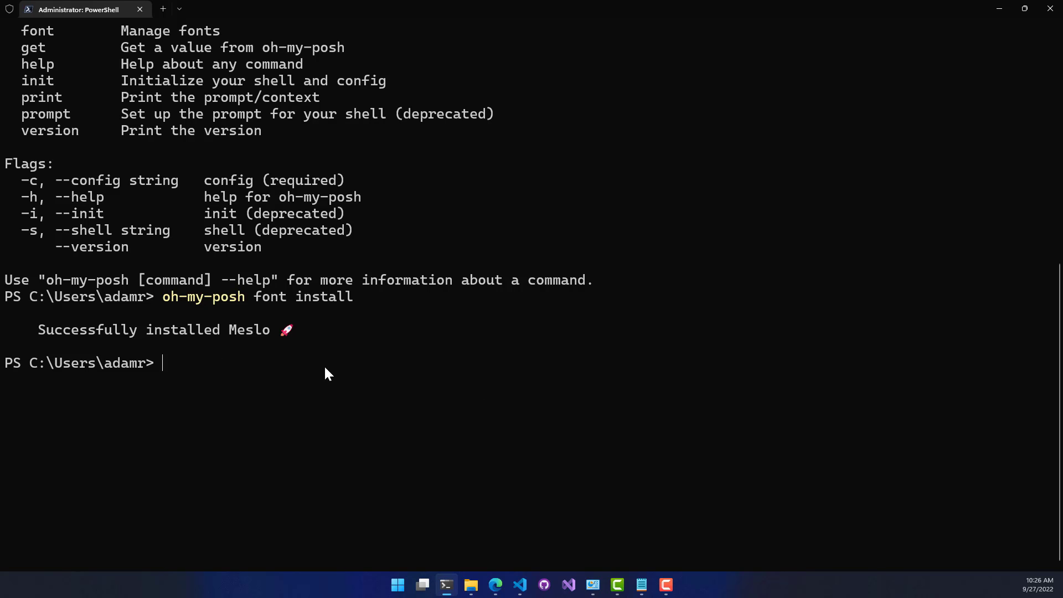
mouse_move(594, 511)
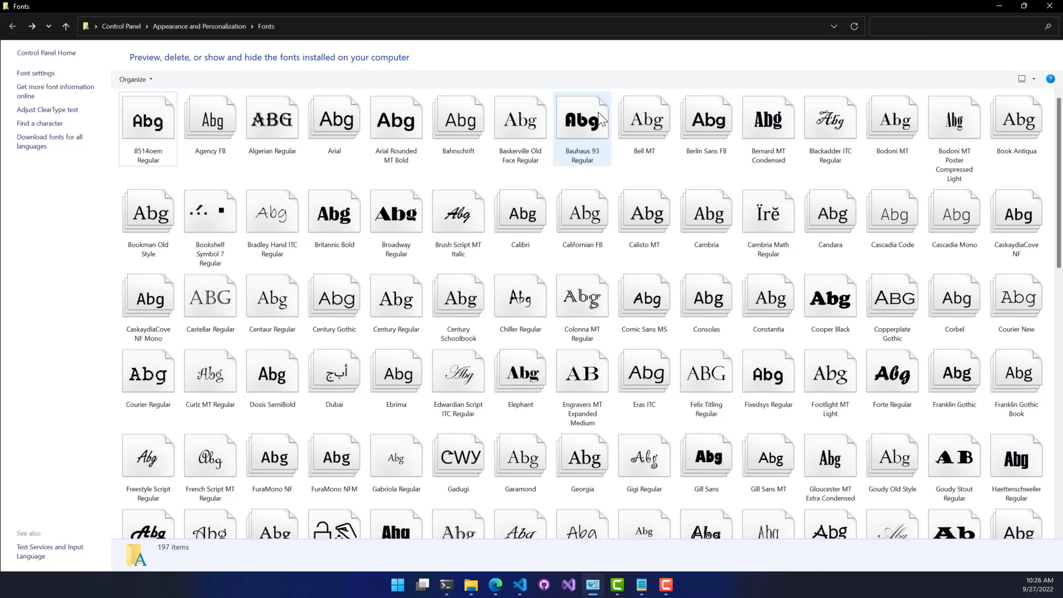
Step: Search the Fonts folder for meslo to confirm MesloLGS NFM, then return to the terminal
type("meslo")
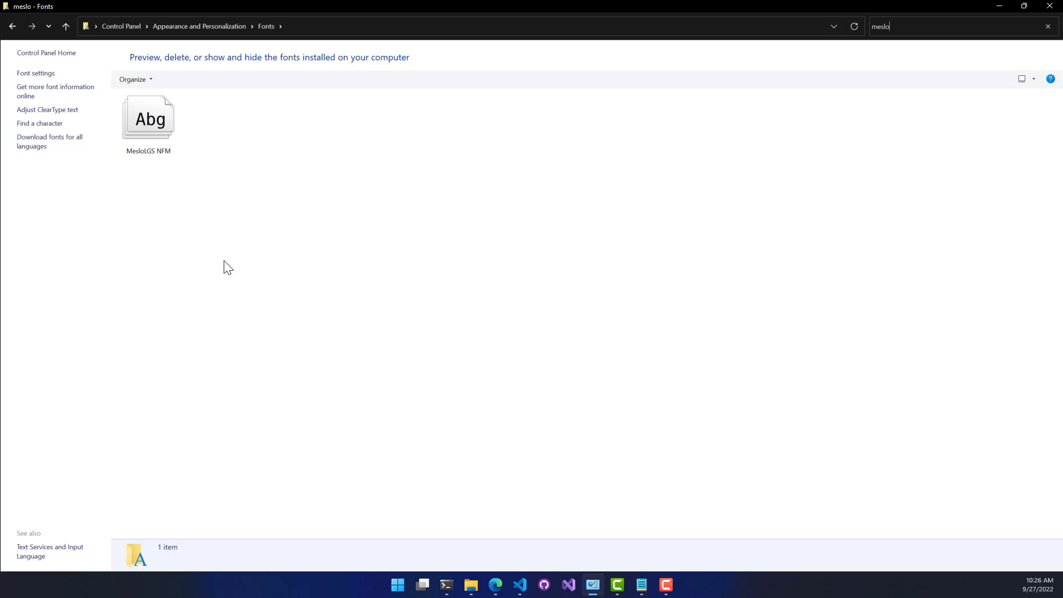
mouse_move(569, 226)
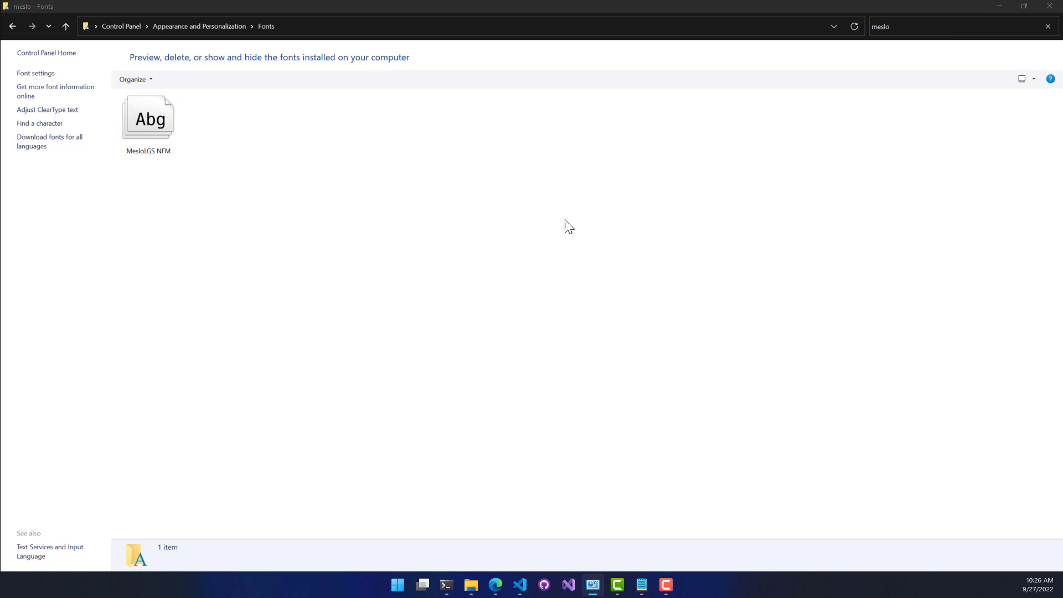
left_click(446, 585)
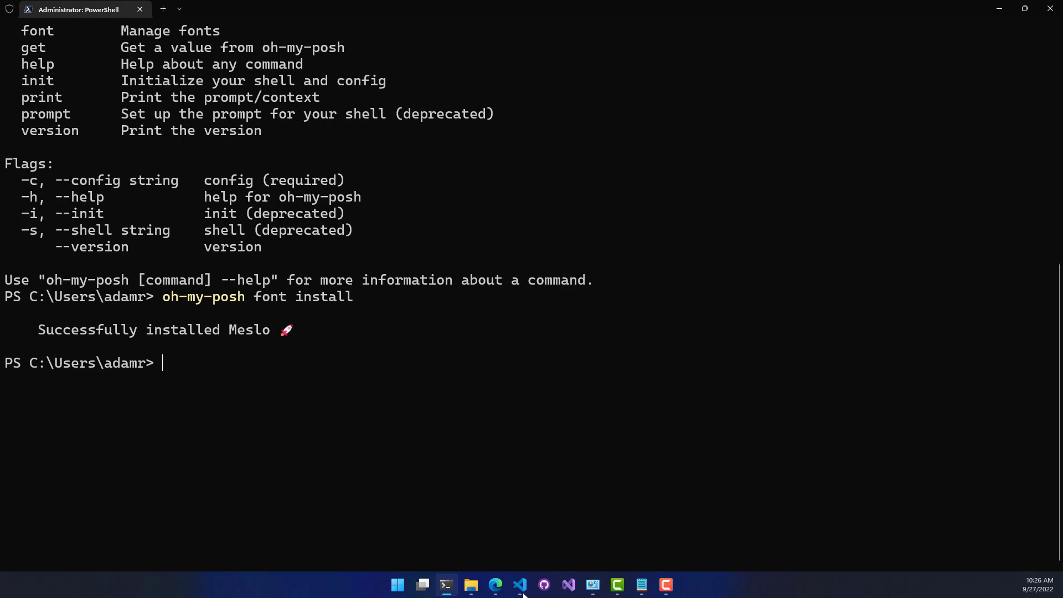
Step: Glance at settings.json and the pwsh terminal in VS Code, then return to the Oh My Posh homepage
left_click(520, 585)
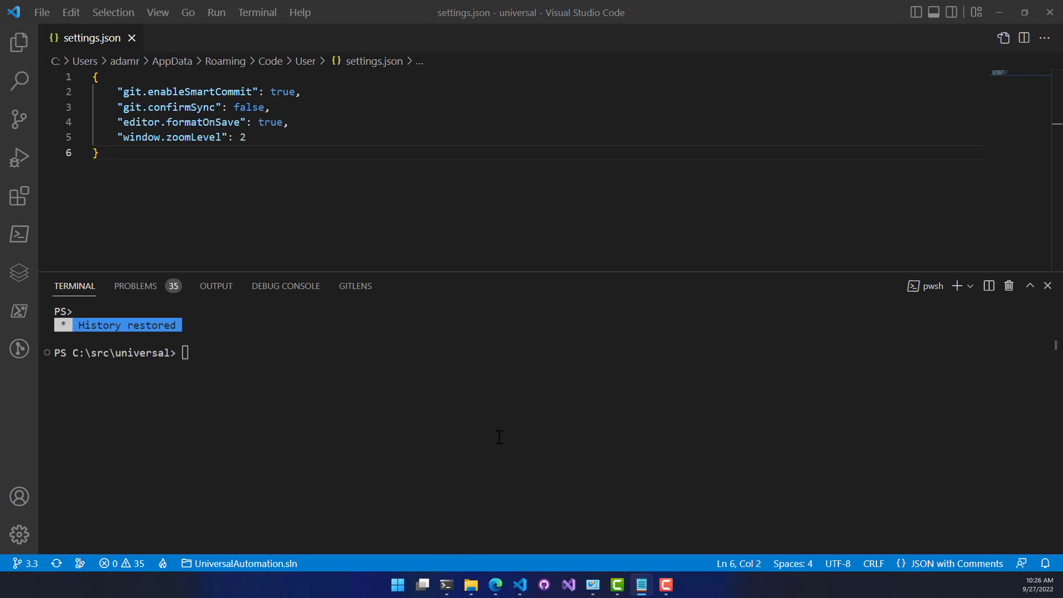
left_click(496, 585)
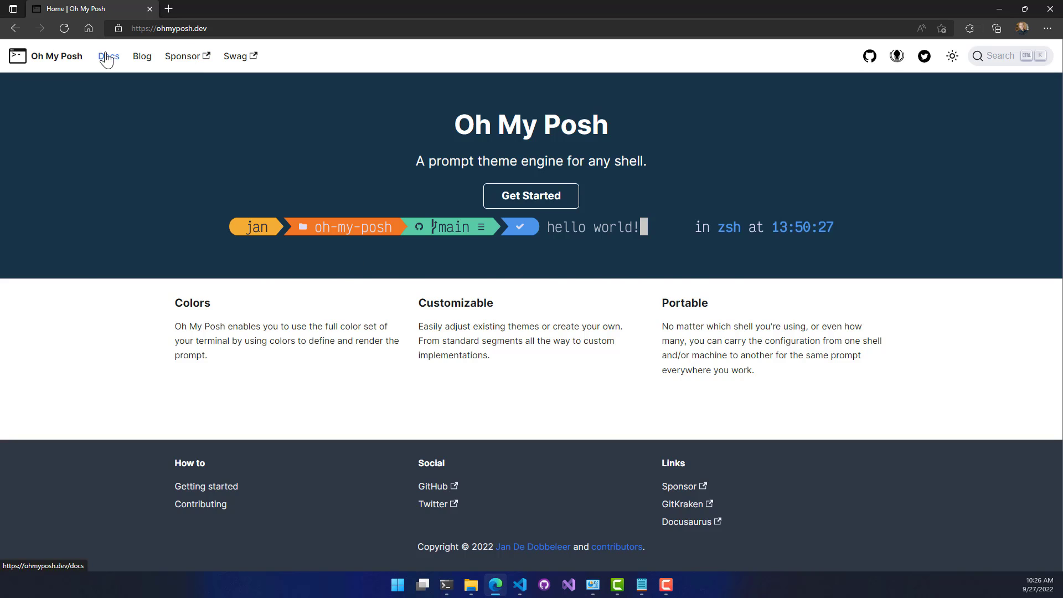
Step: Copy the remote-URL init --config line from the docs Customize page and return to VS Code
left_click(107, 55)
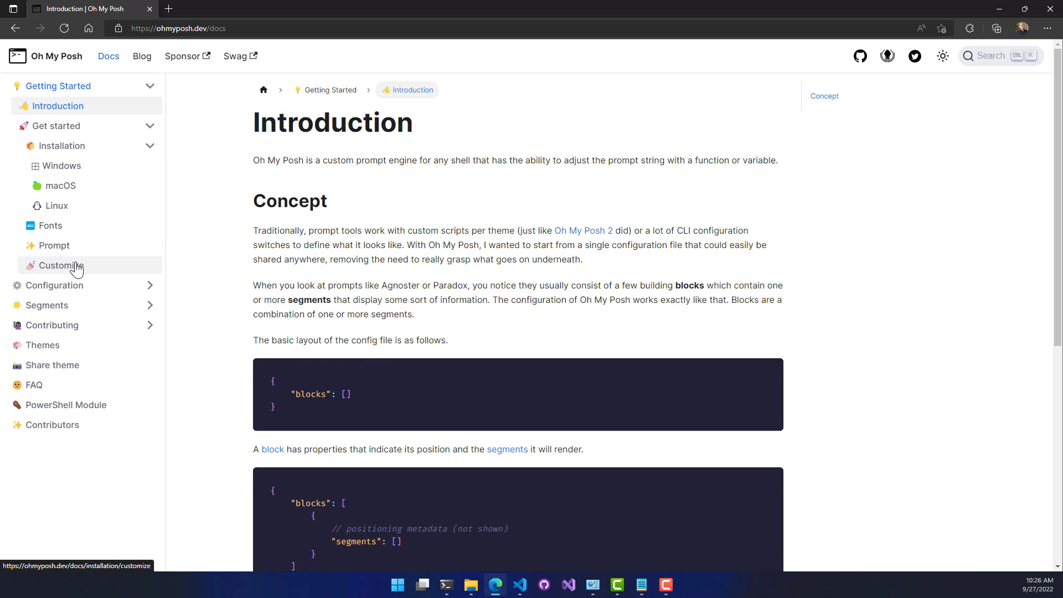
left_click(60, 264)
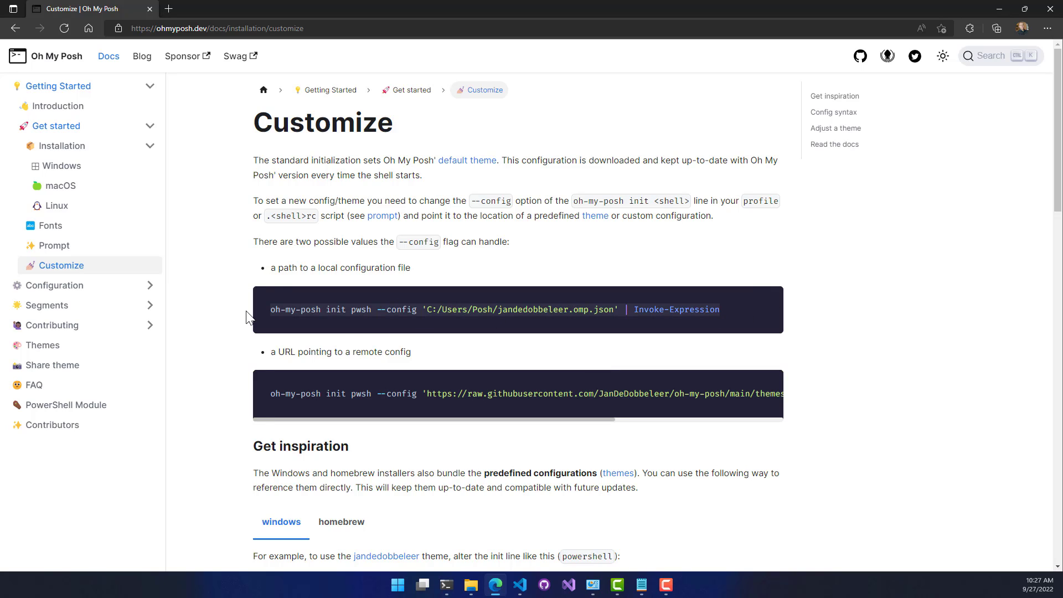
mouse_move(328, 372)
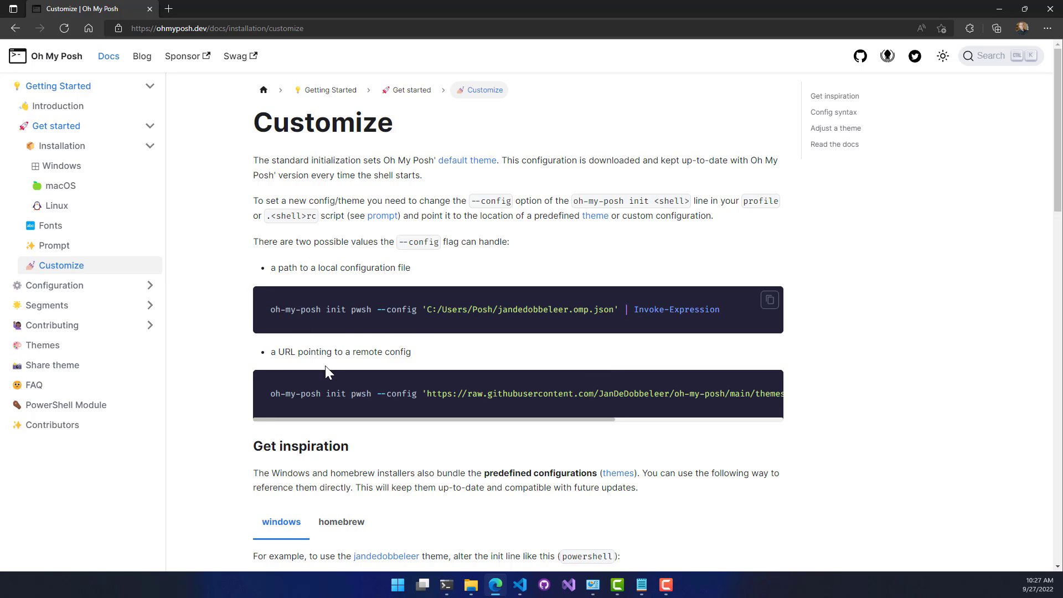
mouse_move(389, 383)
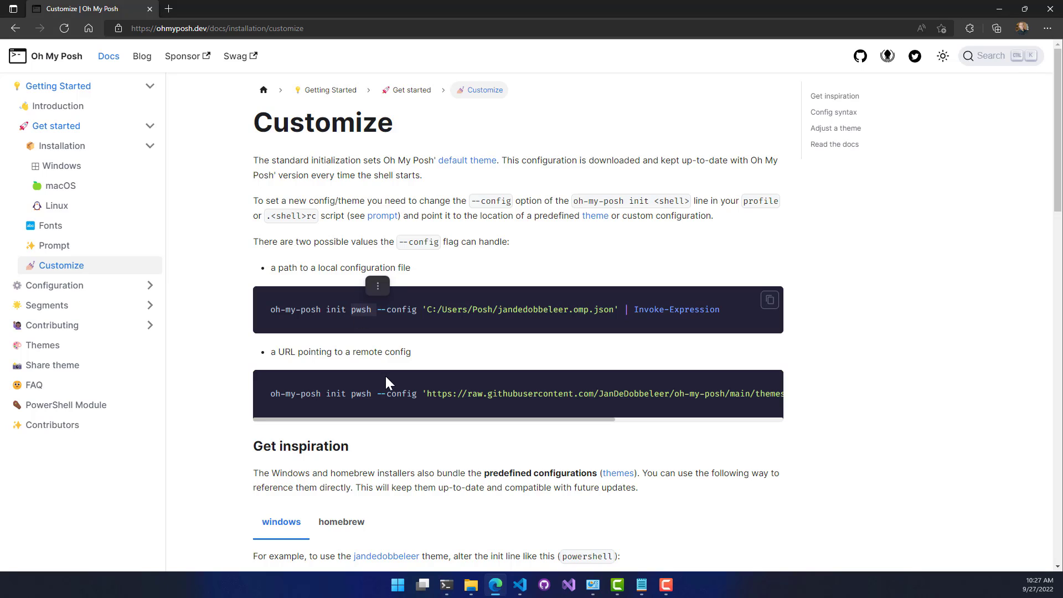
mouse_move(521, 309)
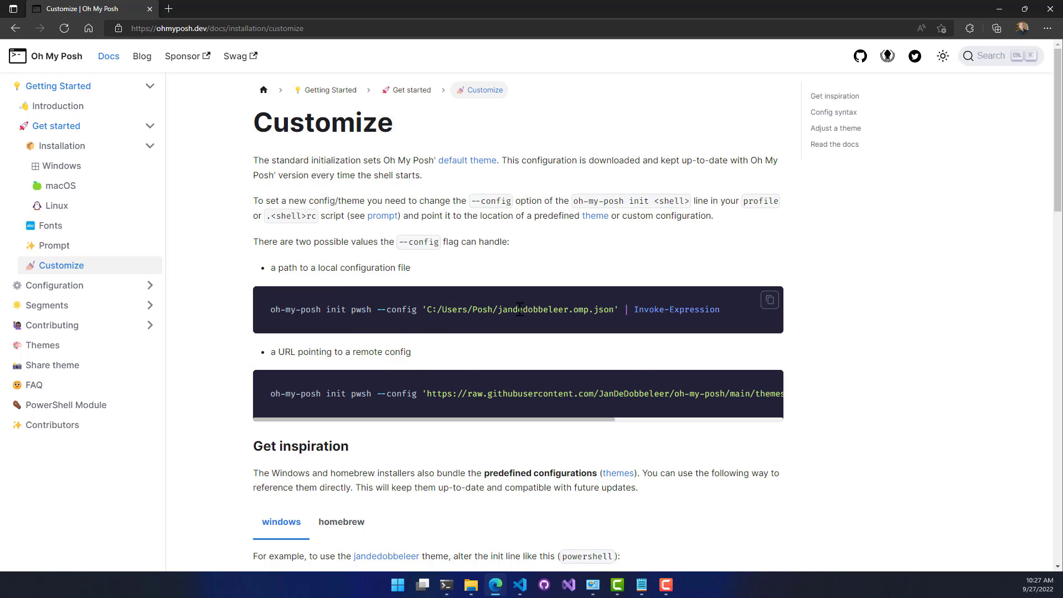
mouse_move(451, 409)
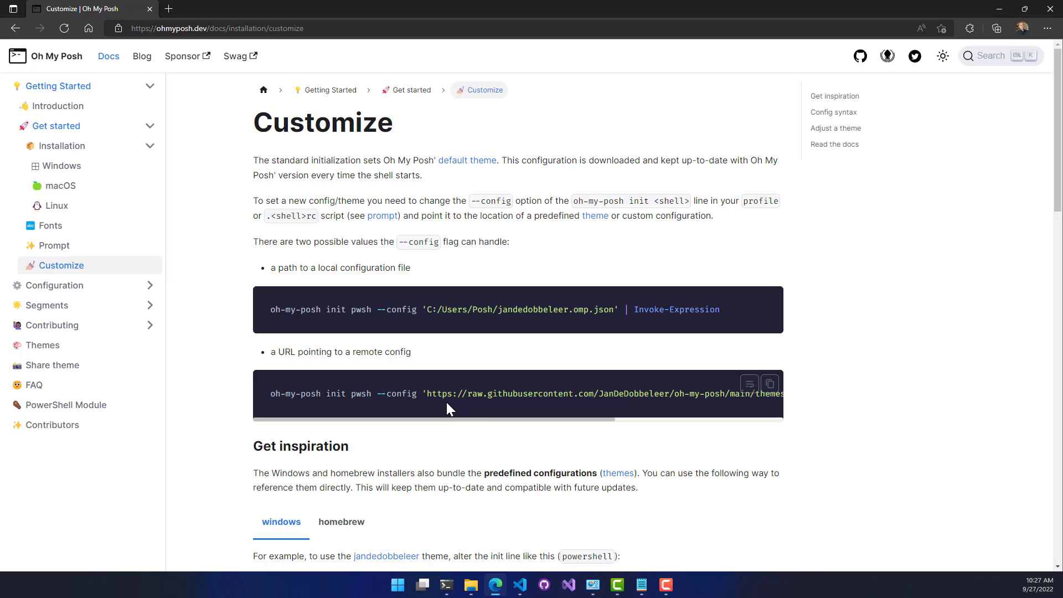
mouse_move(515, 412)
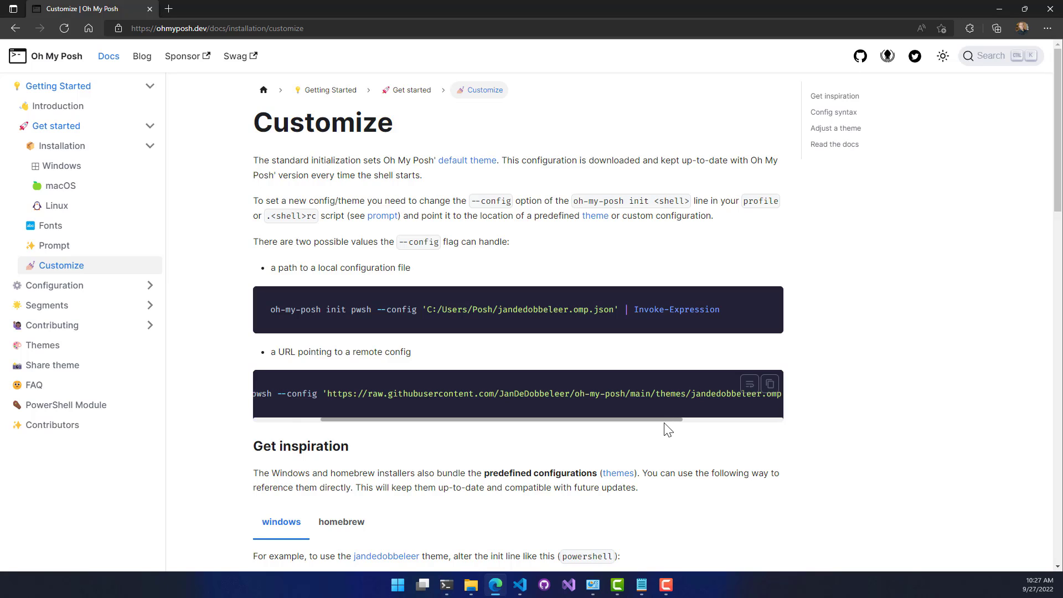
scroll("right", 3)
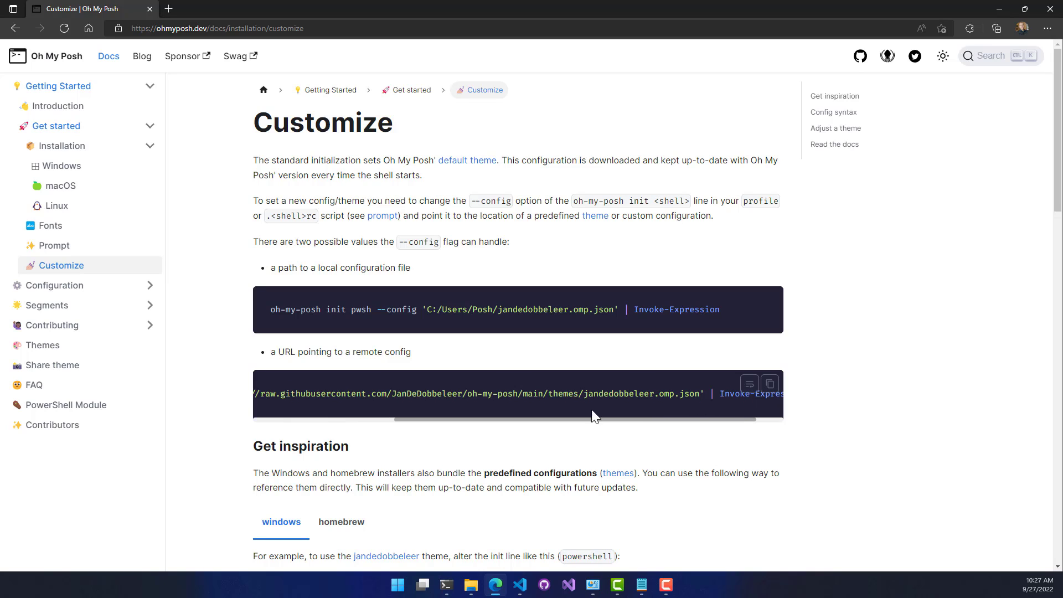
left_click(770, 384)
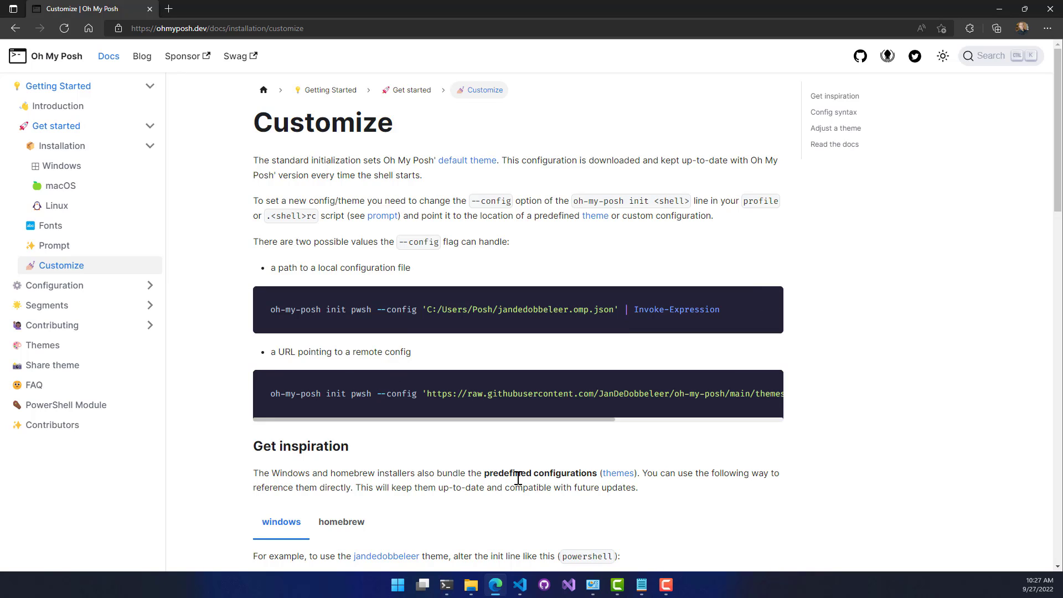
left_click(518, 585)
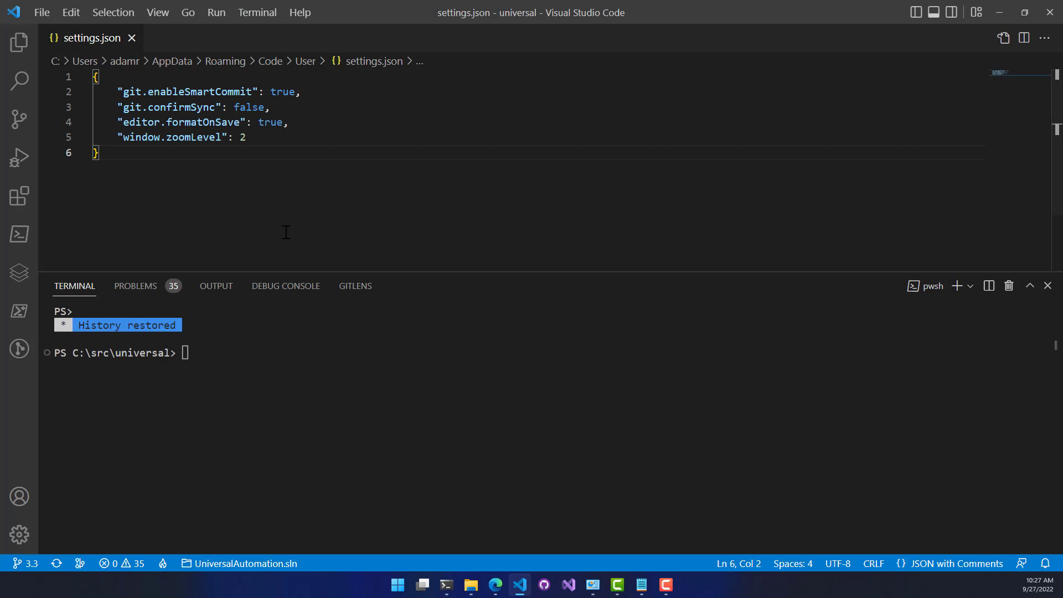
Step: Check $profile in the terminal and run code $profile to edit the PowerShell profile
left_click(316, 422)
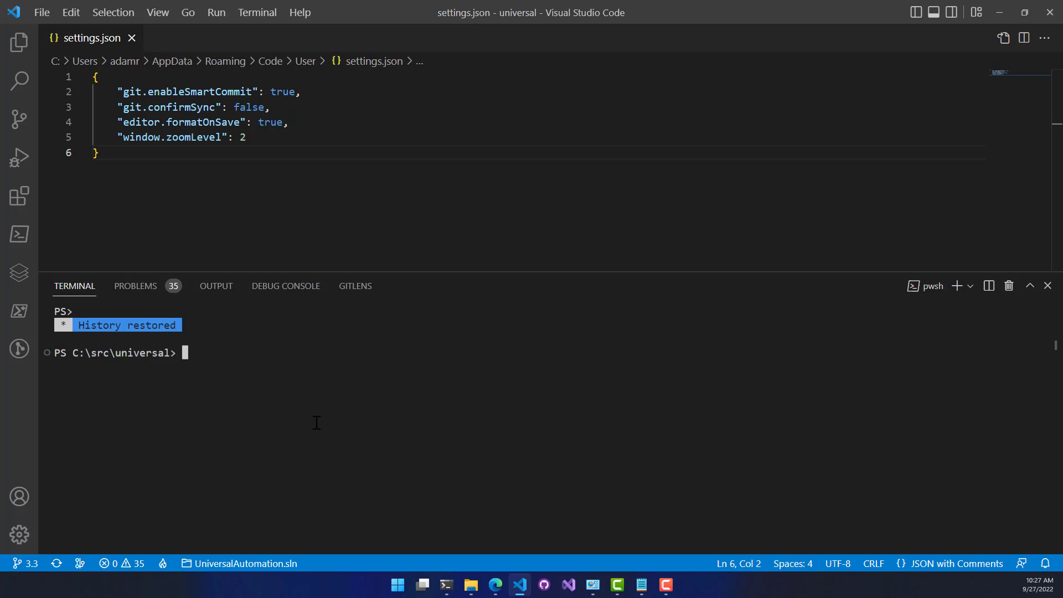
type("$profile")
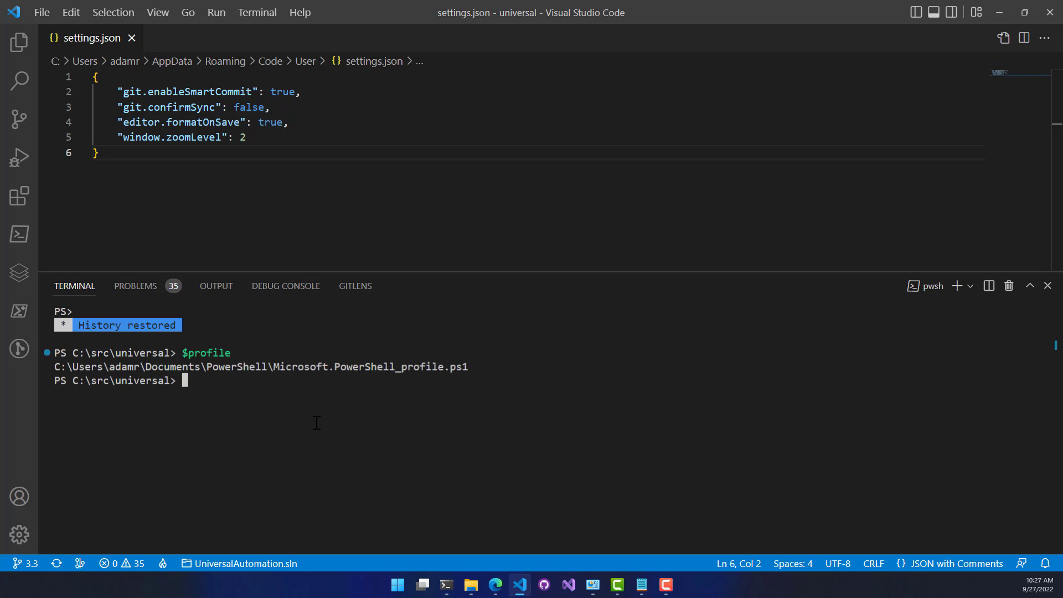
type("code")
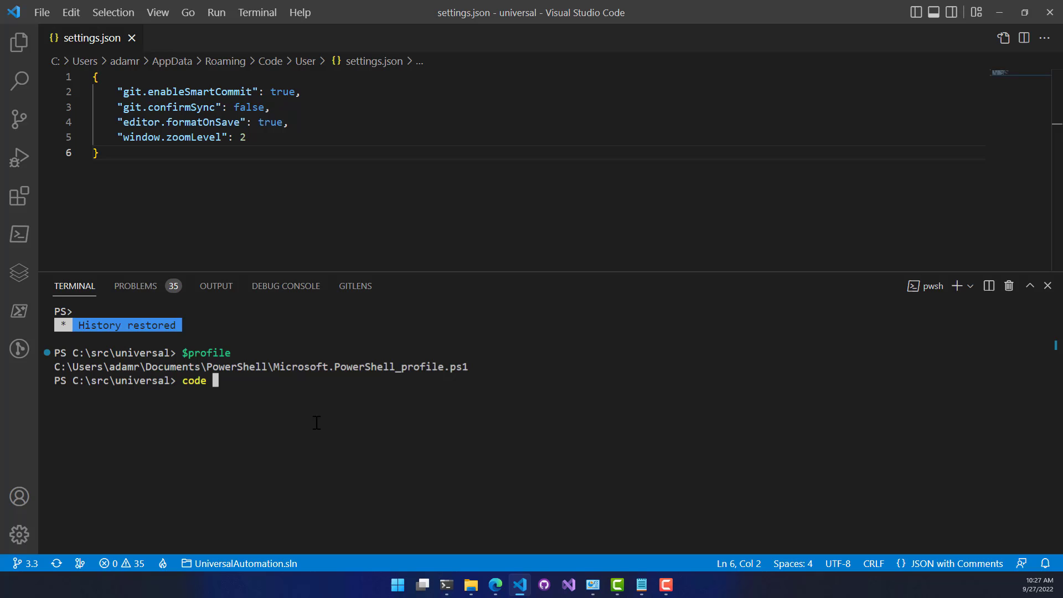
type("$profile")
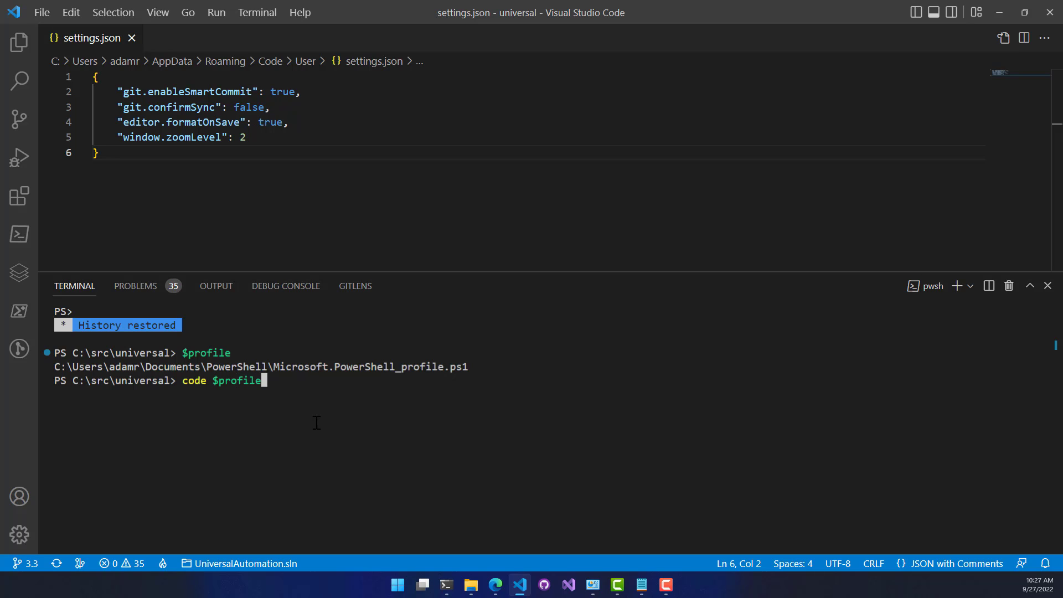
key("Return")
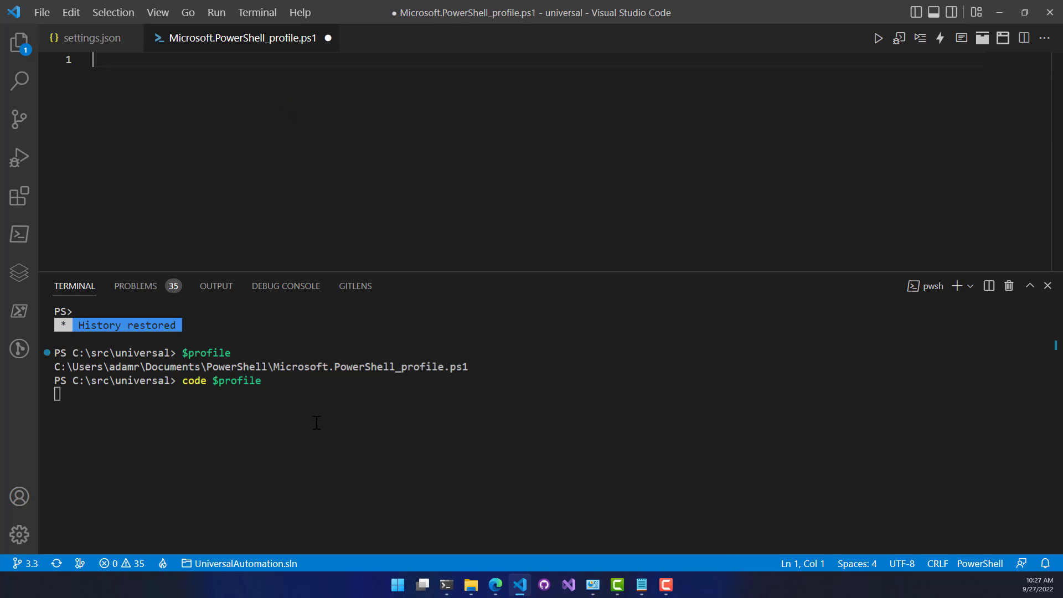
Step: Paste the oh-my-posh init line loading the jandedobbeleer theme into the profile and save it
left_click(970, 286)
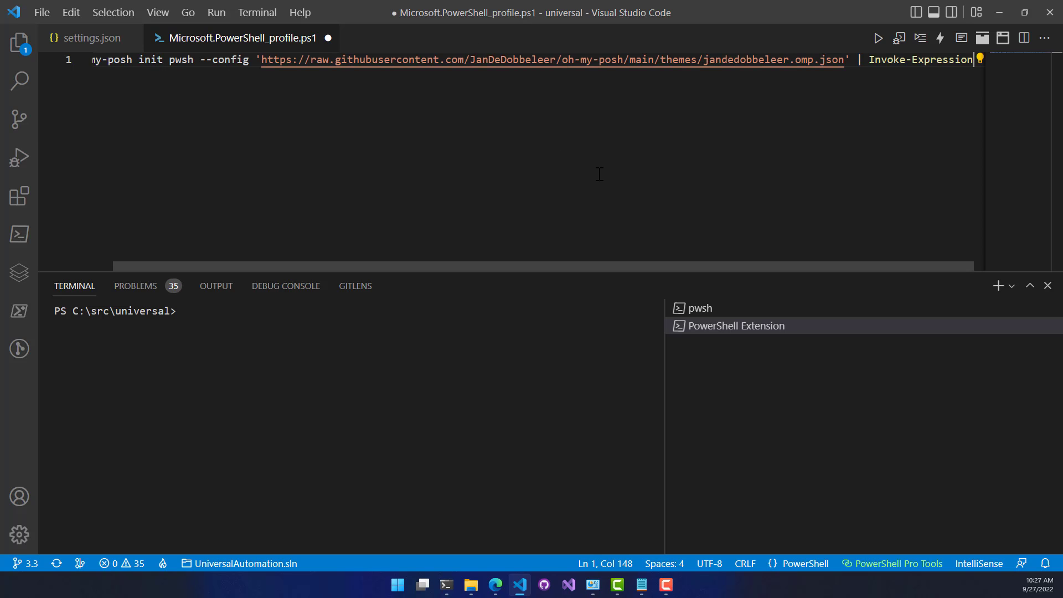
key("ctrl+s")
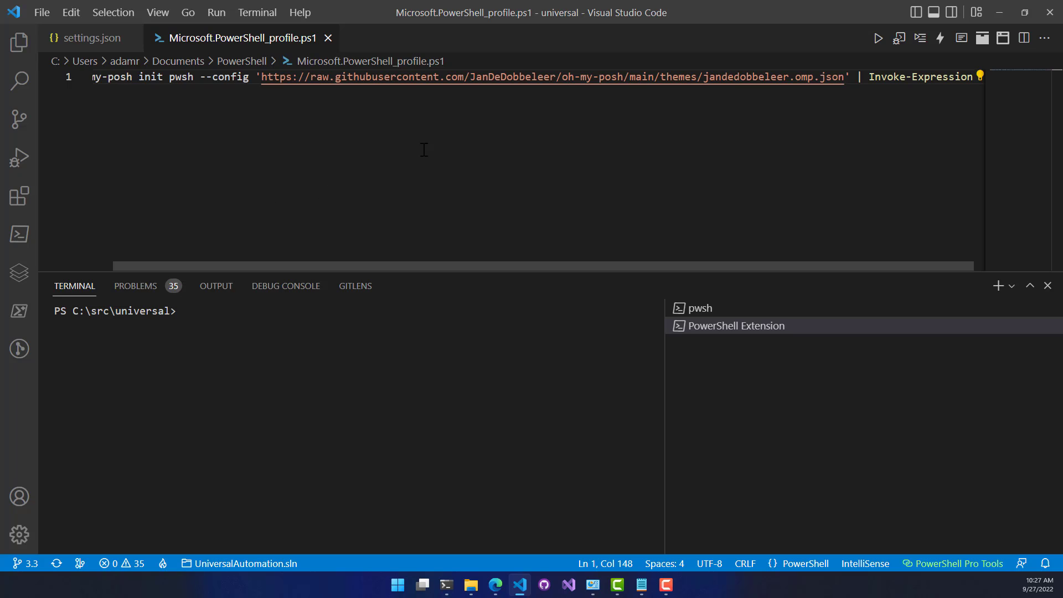
mouse_move(280, 167)
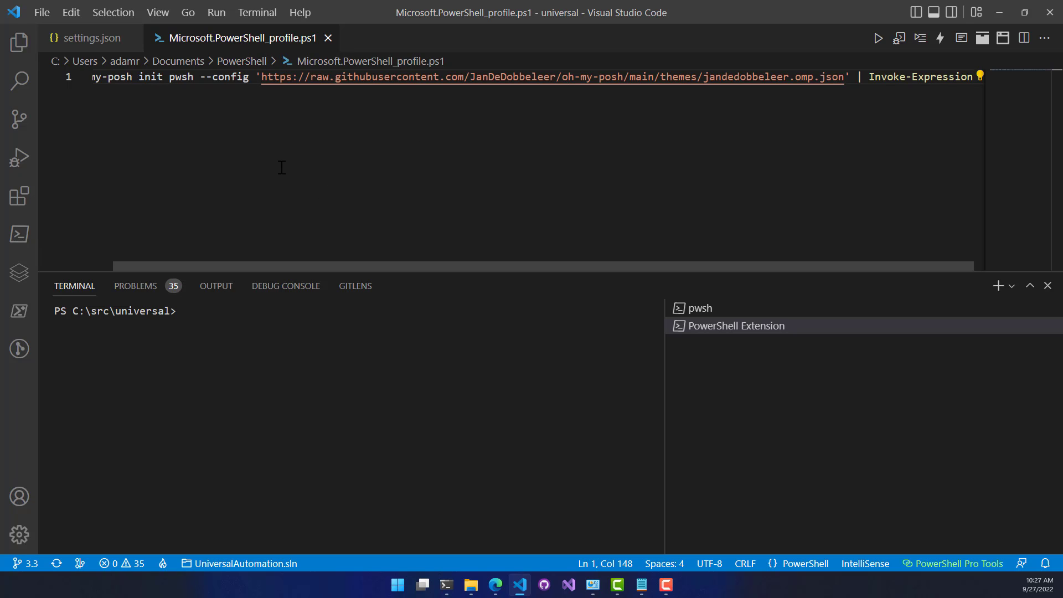
mouse_move(972, 311)
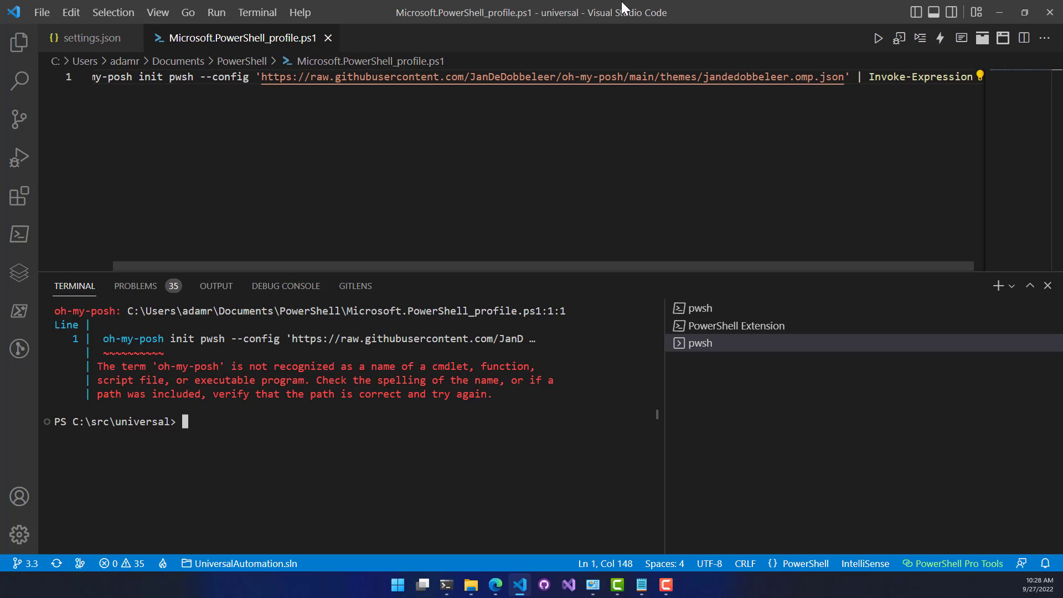
Step: Check the docs tab, then return to VS Code where the new pwsh terminal shows the themed prompt
left_click(495, 585)
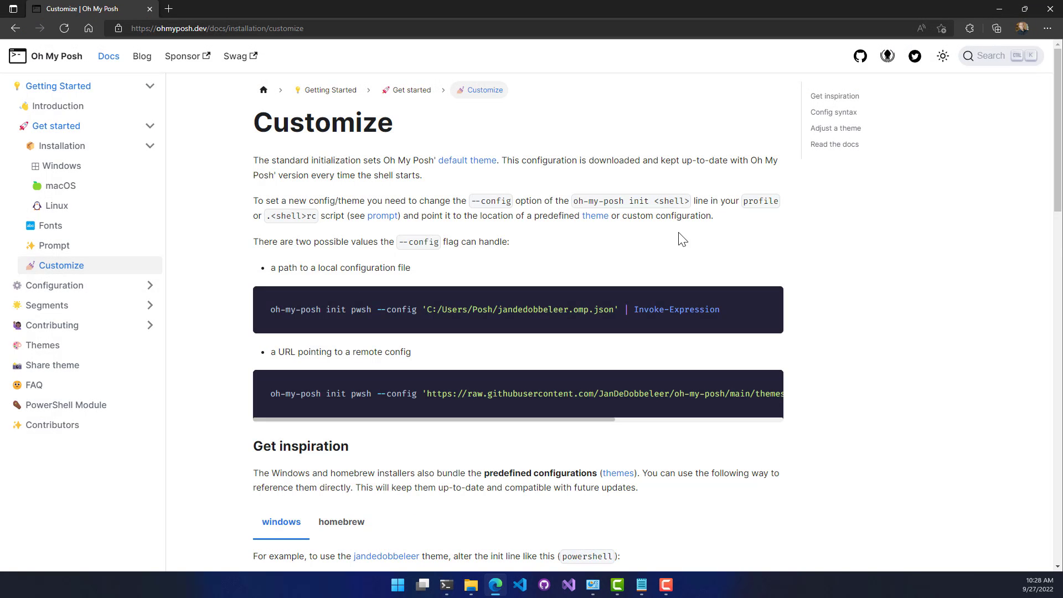
left_click(519, 585)
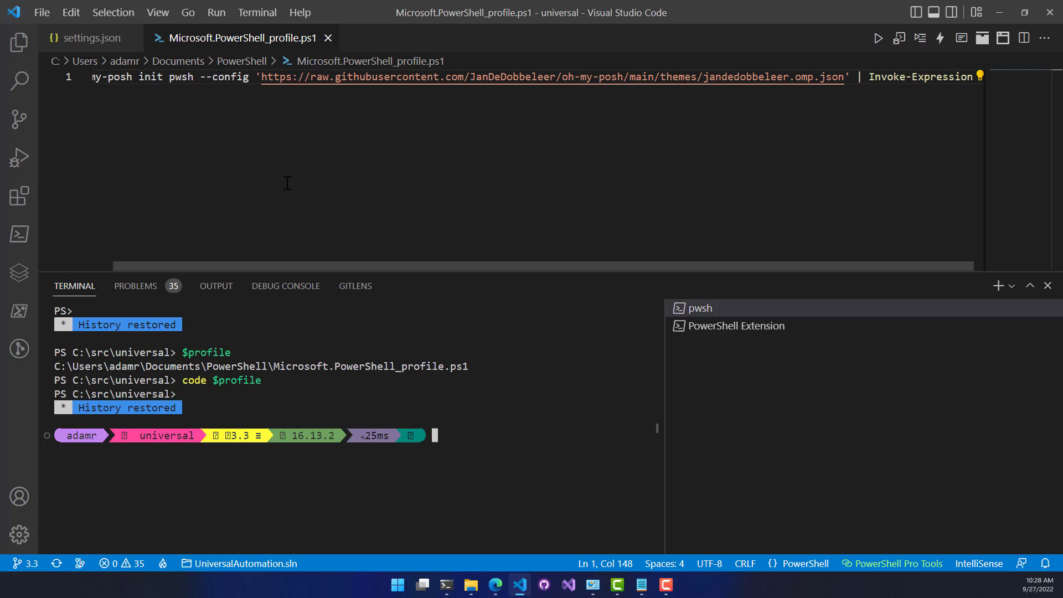
mouse_move(294, 194)
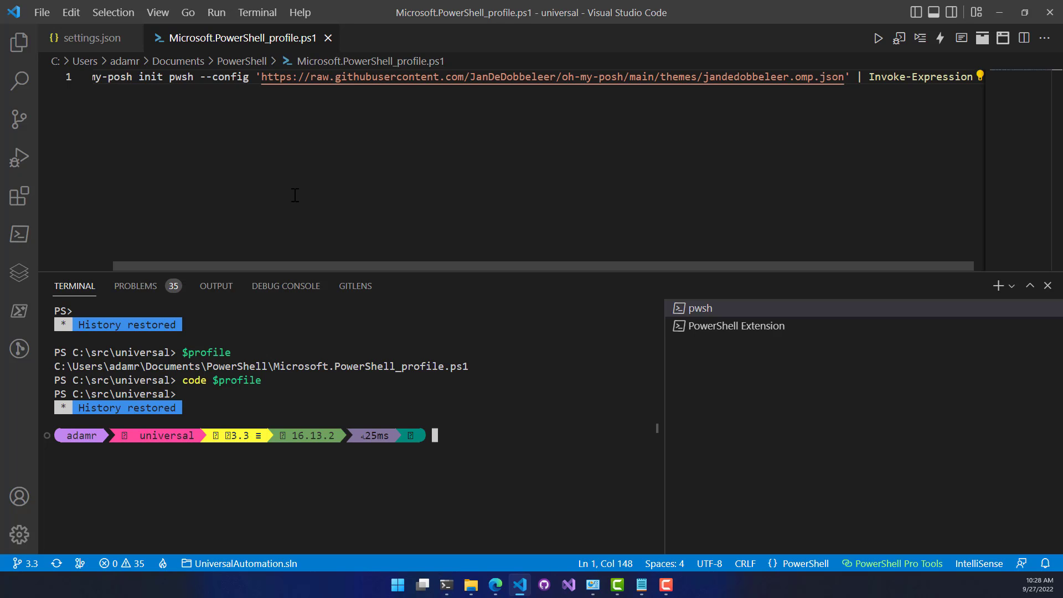
Step: Bring up Preferences: Open User Settings (JSON) and place the cursor after window.zoomLevel
key("ctrl+shift+p")
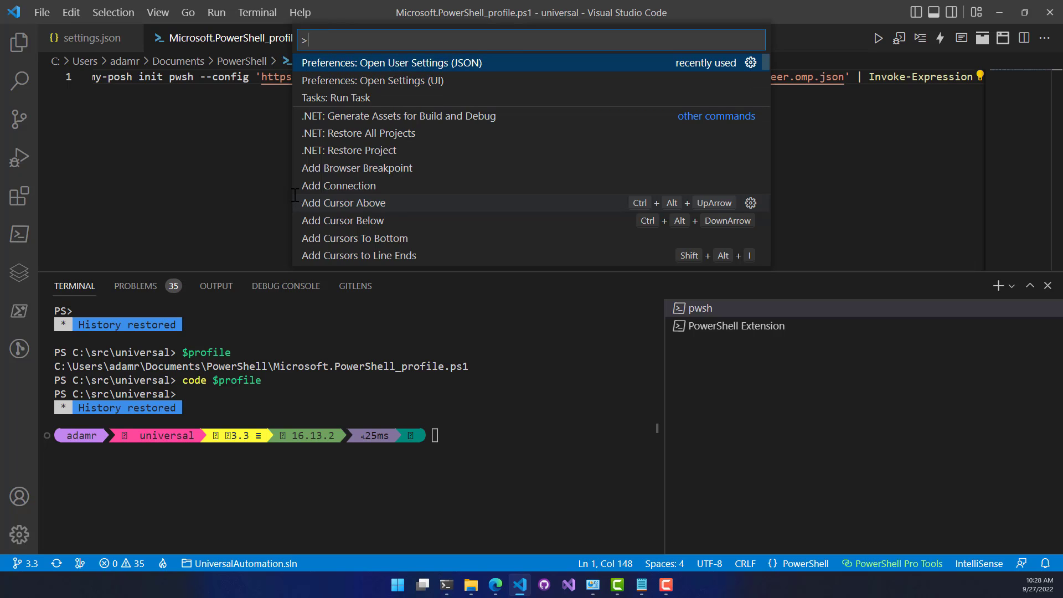
left_click(391, 62)
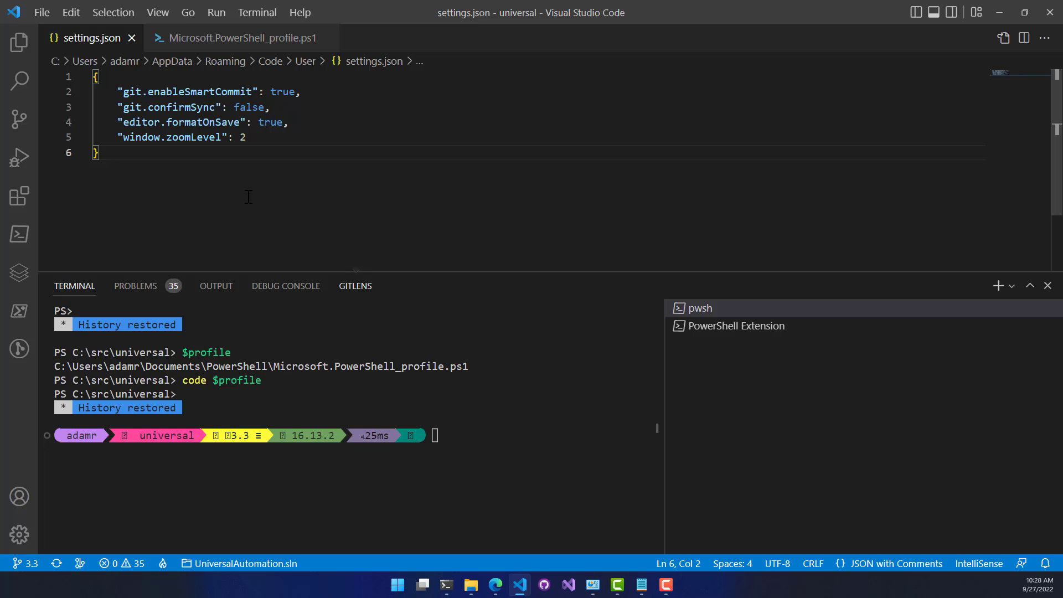
left_click(242, 138)
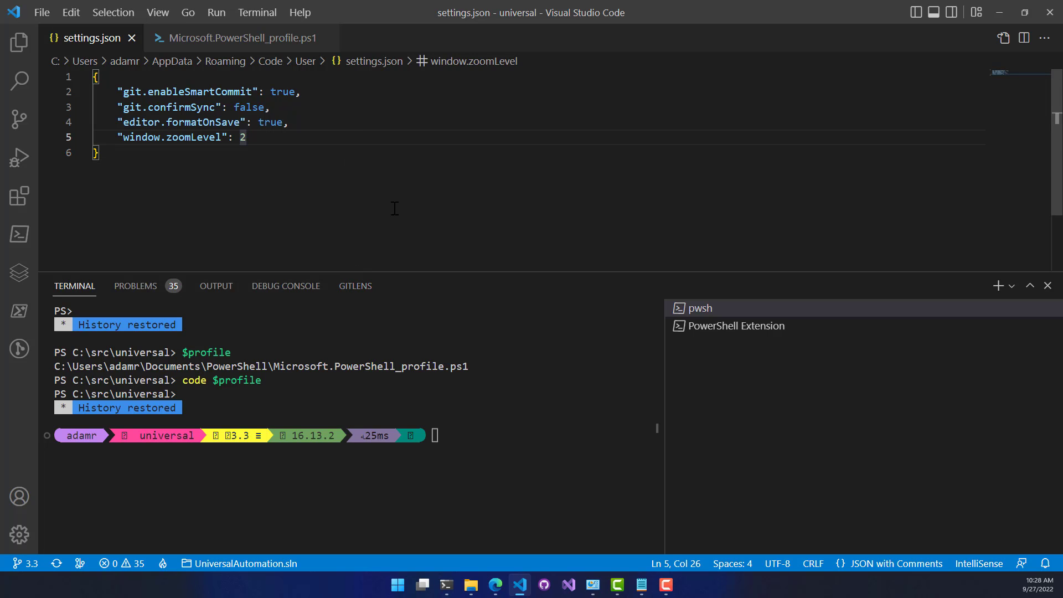
mouse_move(358, 210)
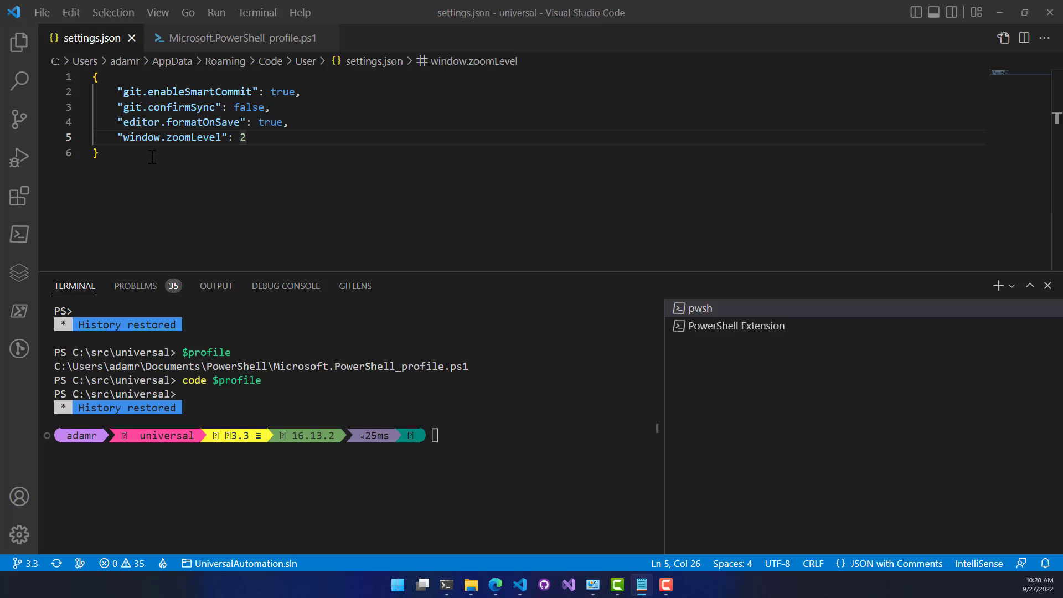
Step: Add "editor.fontFamily": "CascadiaCode" to user settings.json and save it
type(",")
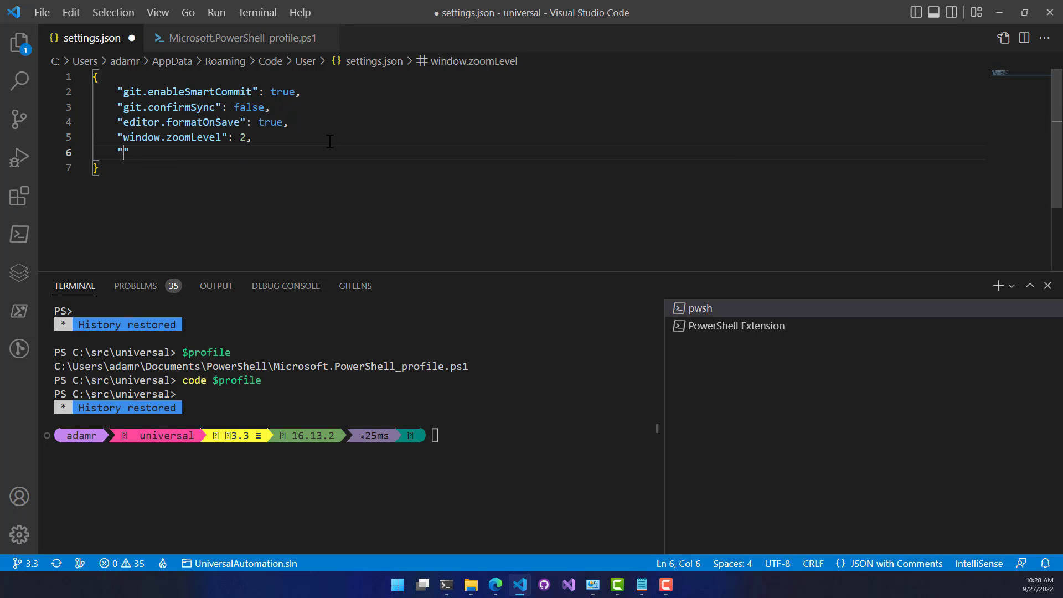
type("\"editor.fontFamily\": \"CascadiaCode\",")
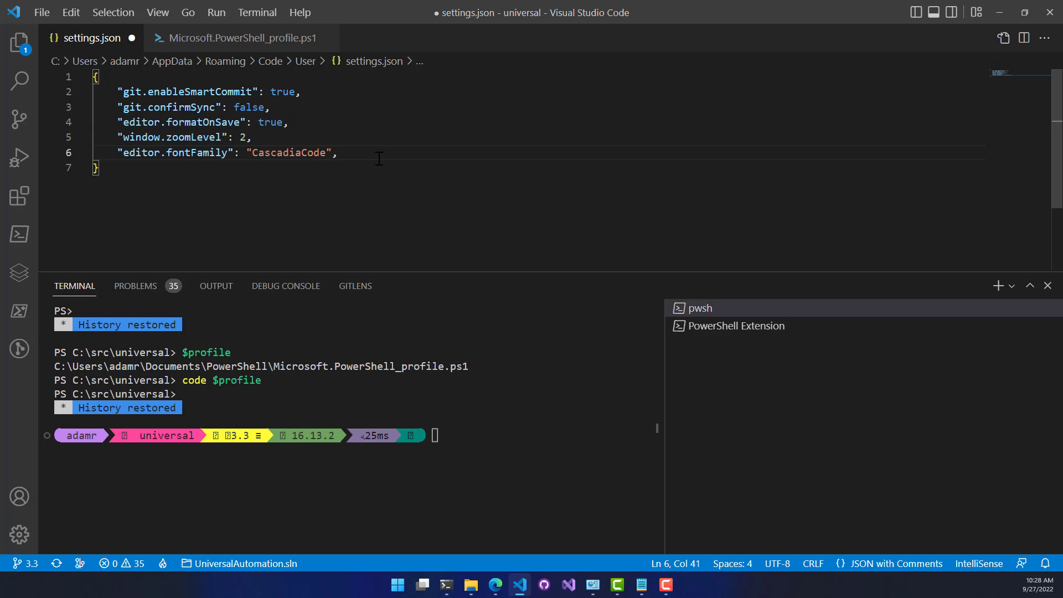
key("Backspace")
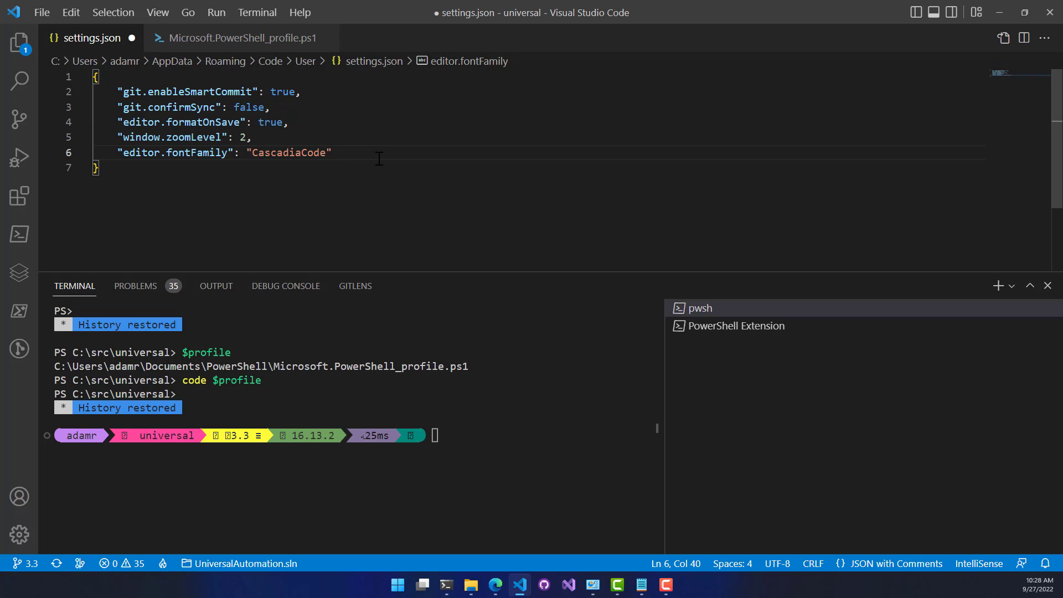
key("ctrl+s")
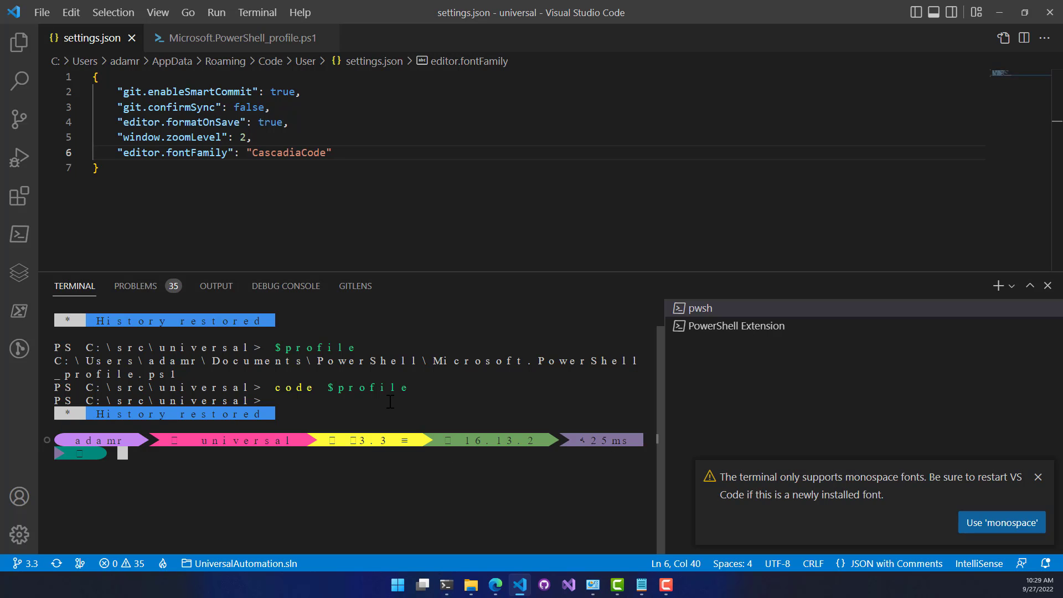
Step: Return to the settings.json tab and place the cursor after window.zoomLevel for another setting
left_click(241, 38)
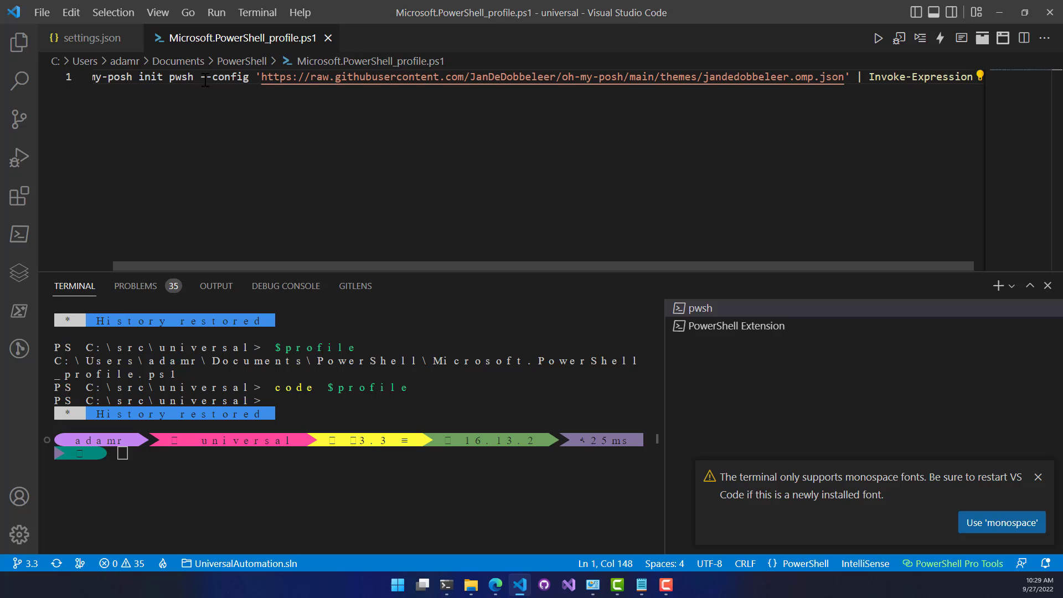
left_click(88, 38)
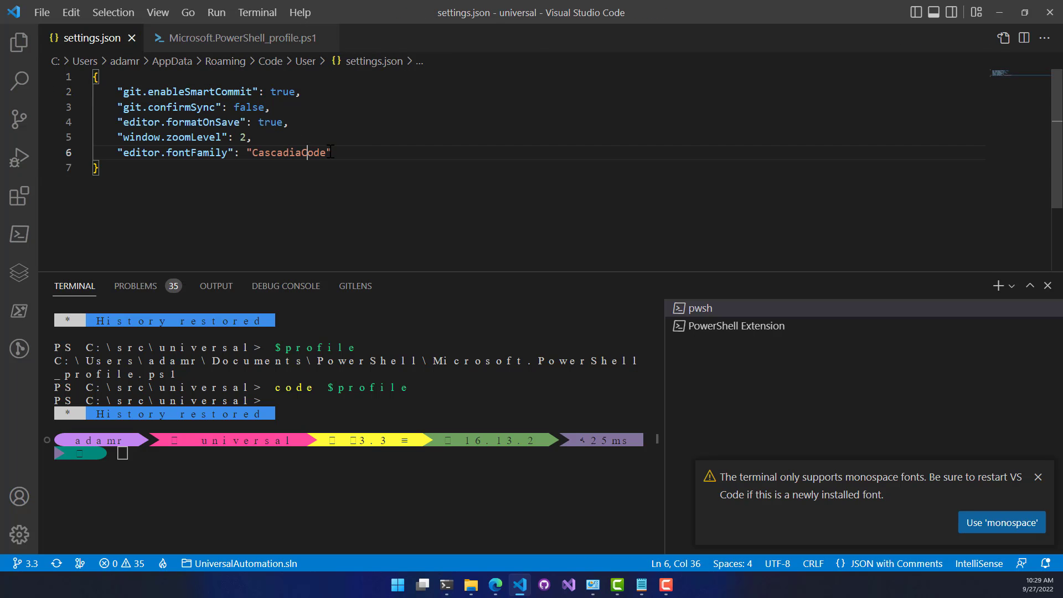
left_click(211, 138)
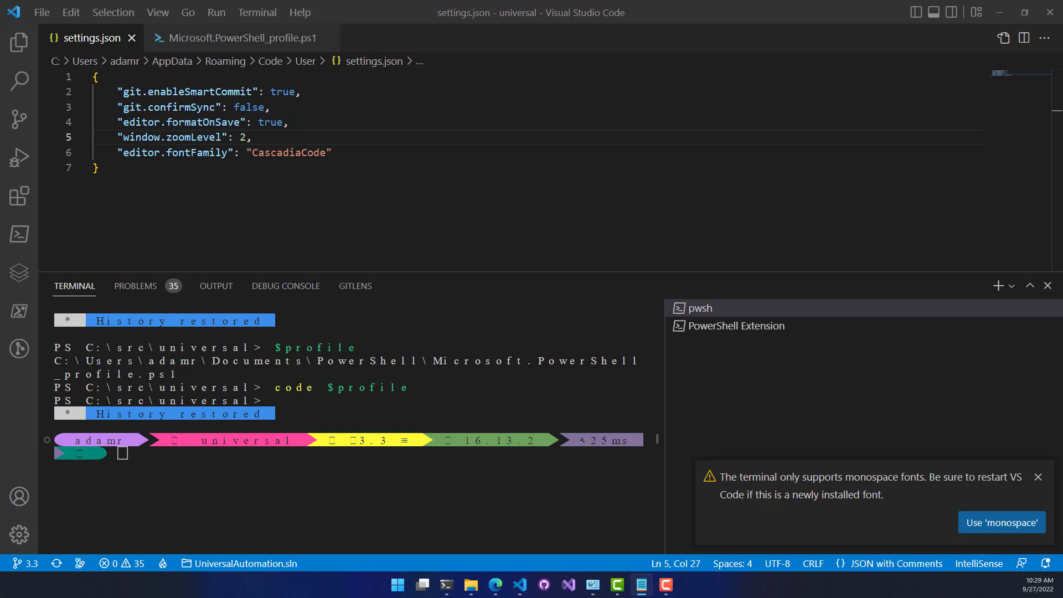
Step: Add "terminal.integrated.fontFamily": "MesloLGS NFM" to settings.json and save it
type("\"terminal.integrated.fontFamily\": \"MesloLGS NFM\"")
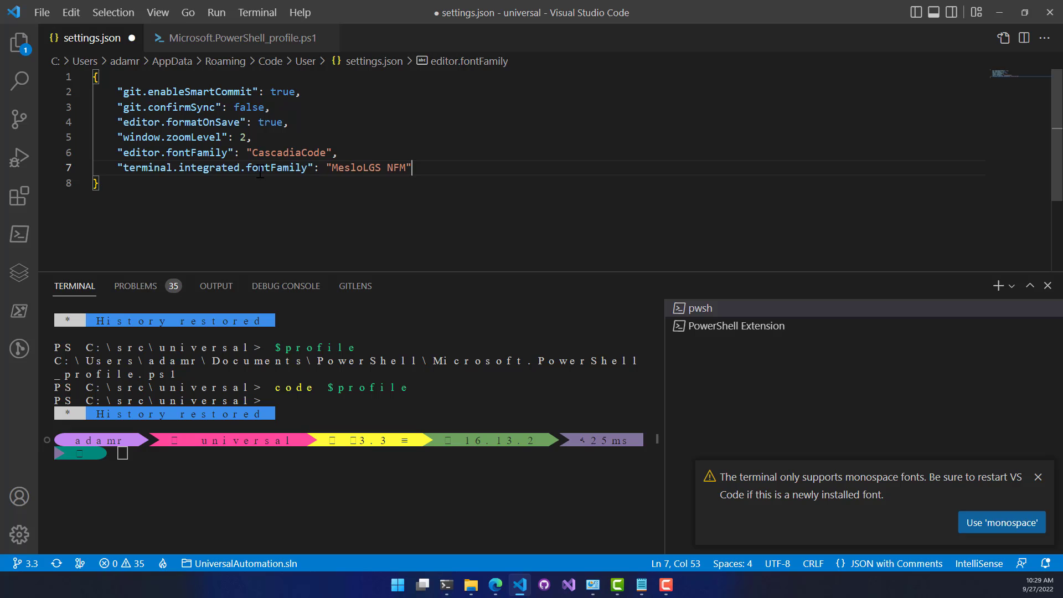
double_click(276, 168)
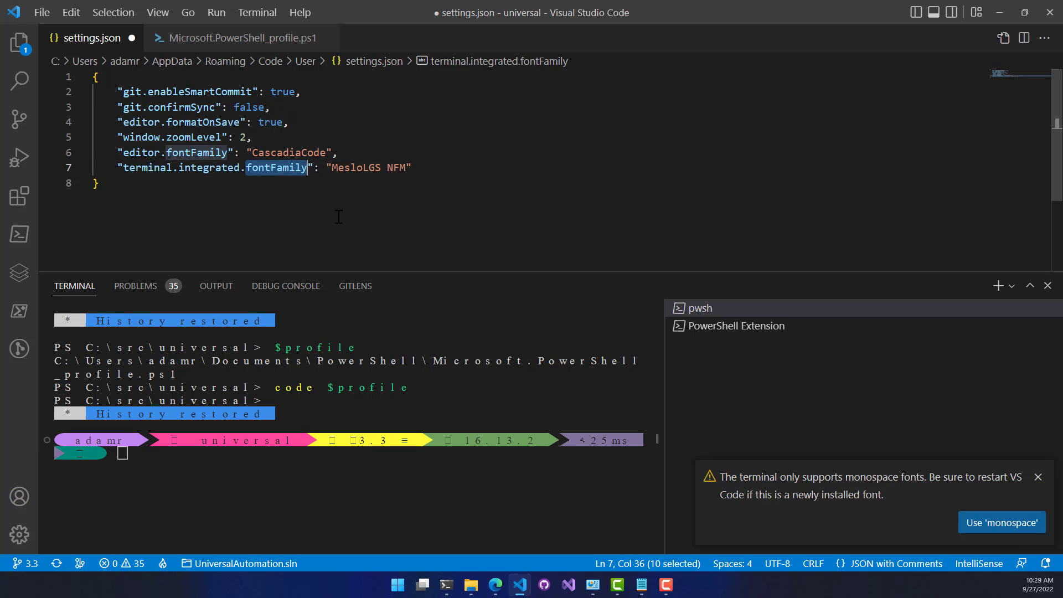
left_click(337, 152)
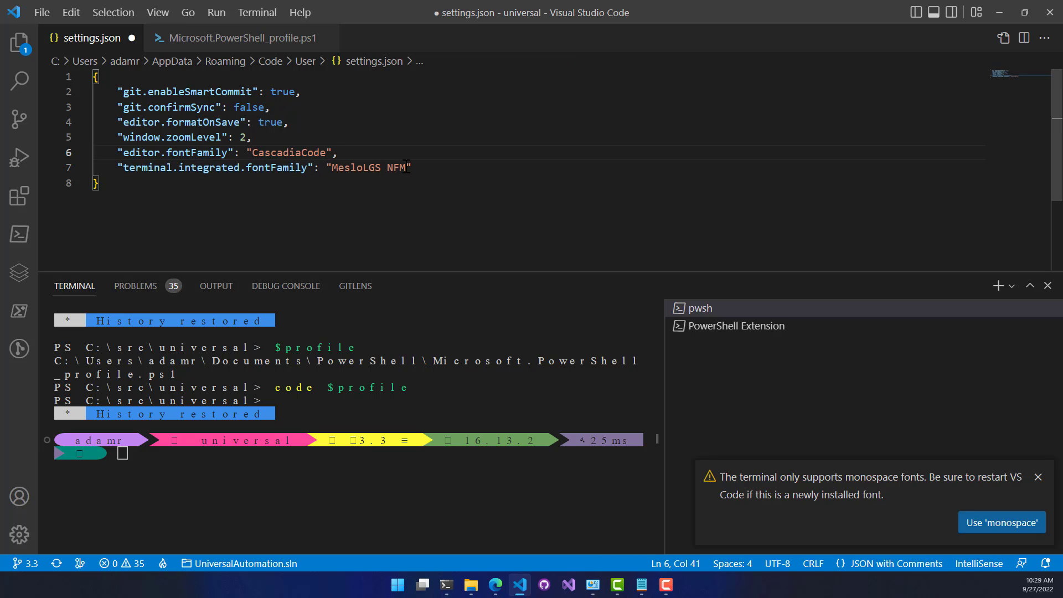
mouse_move(486, 184)
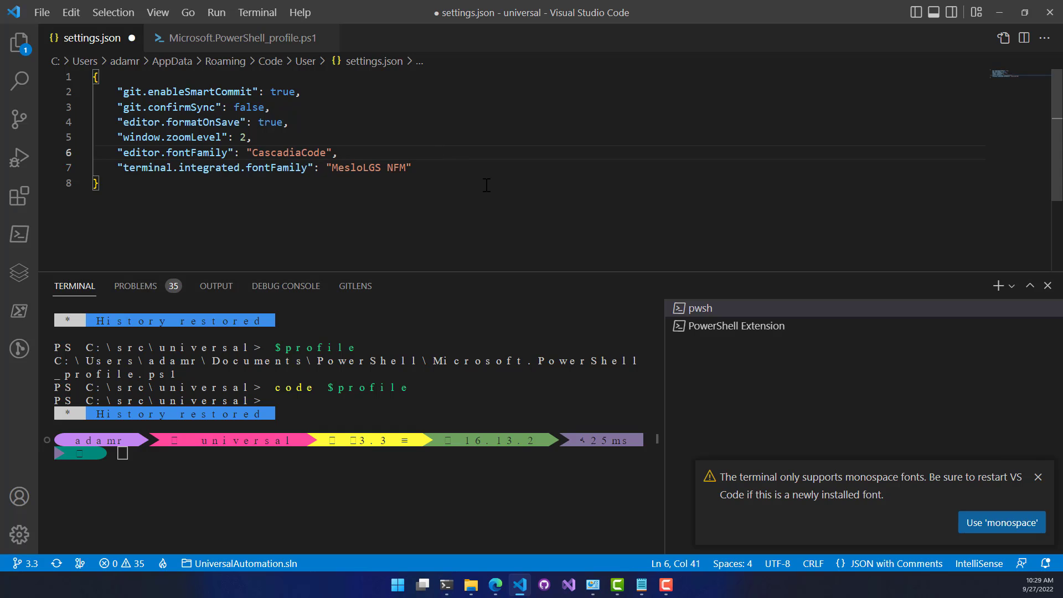
left_click(1002, 522)
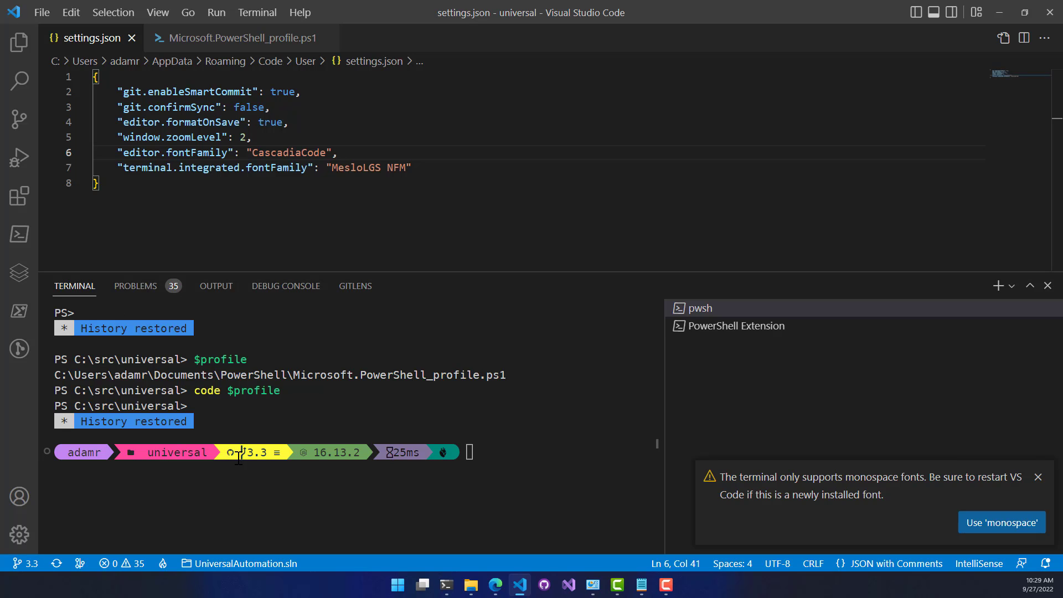
mouse_move(272, 376)
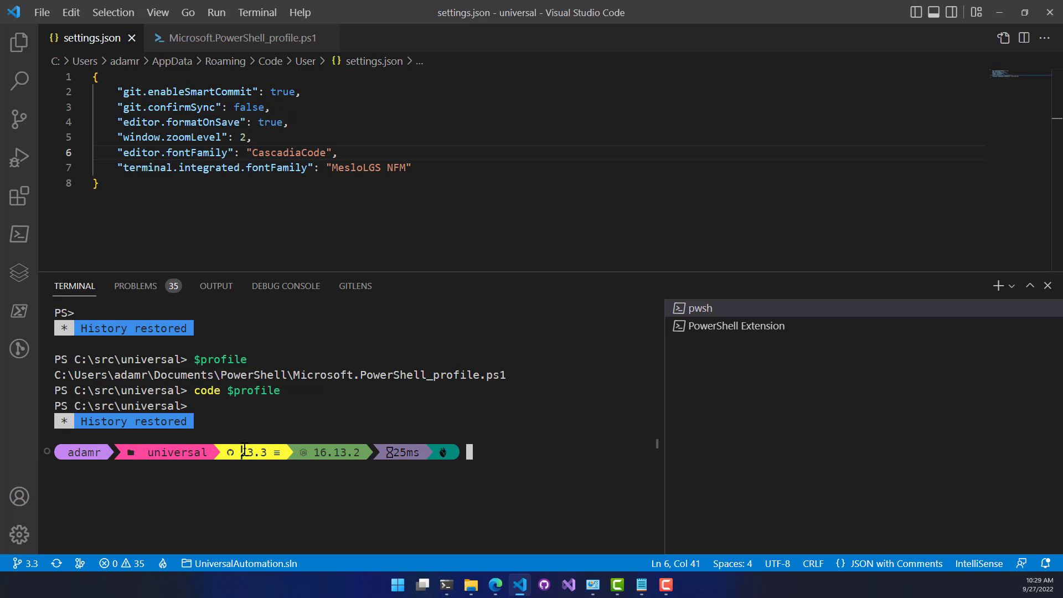
mouse_move(546, 470)
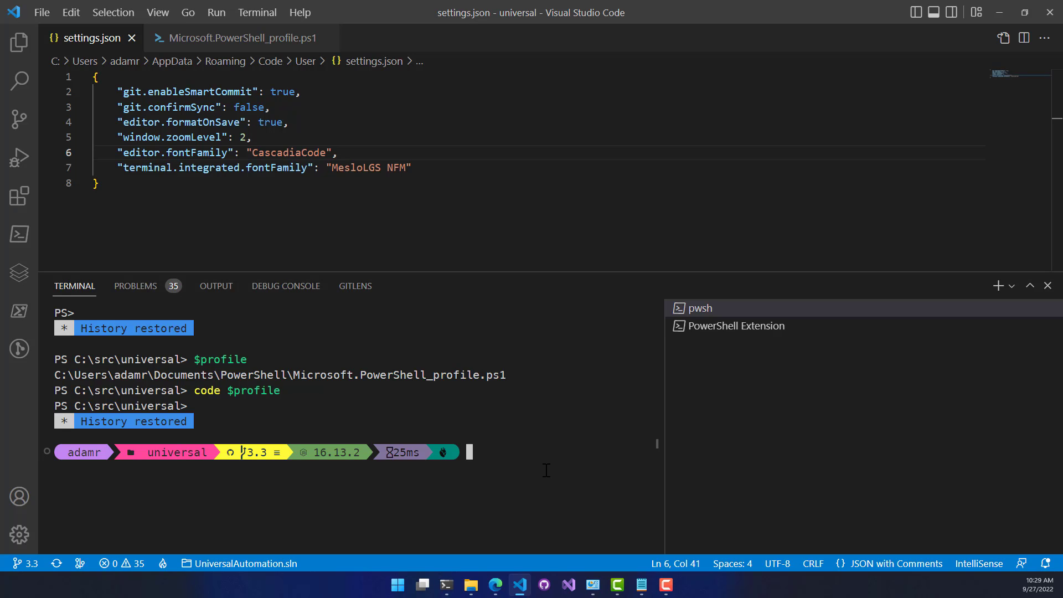
Step: Run $profile in the PowerShell Extension terminal to show Microsoft.VSCode_profile.ps1, then enter code $profile
left_click(412, 168)
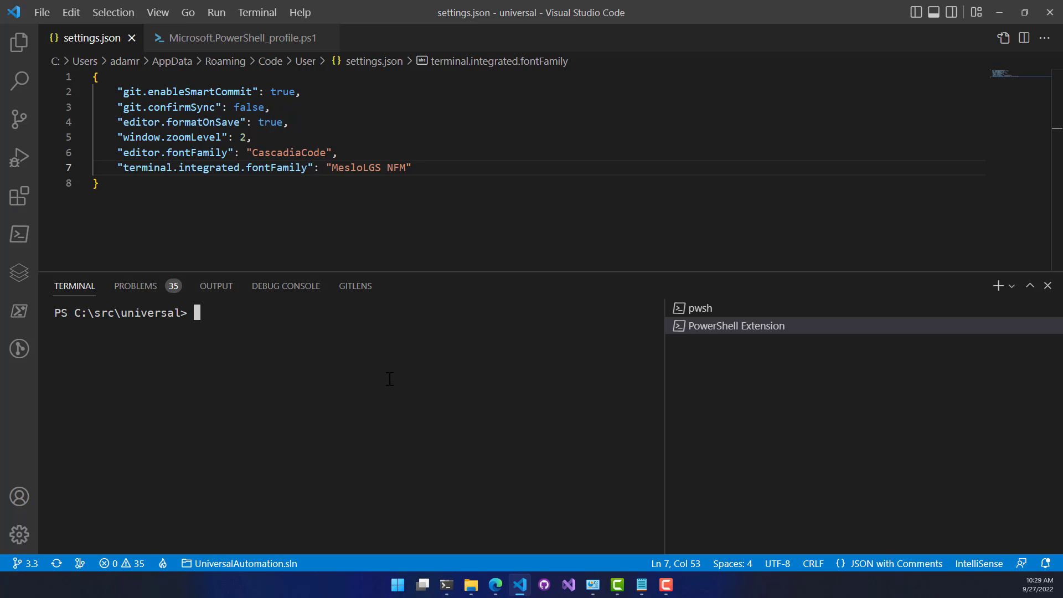
type("$profile")
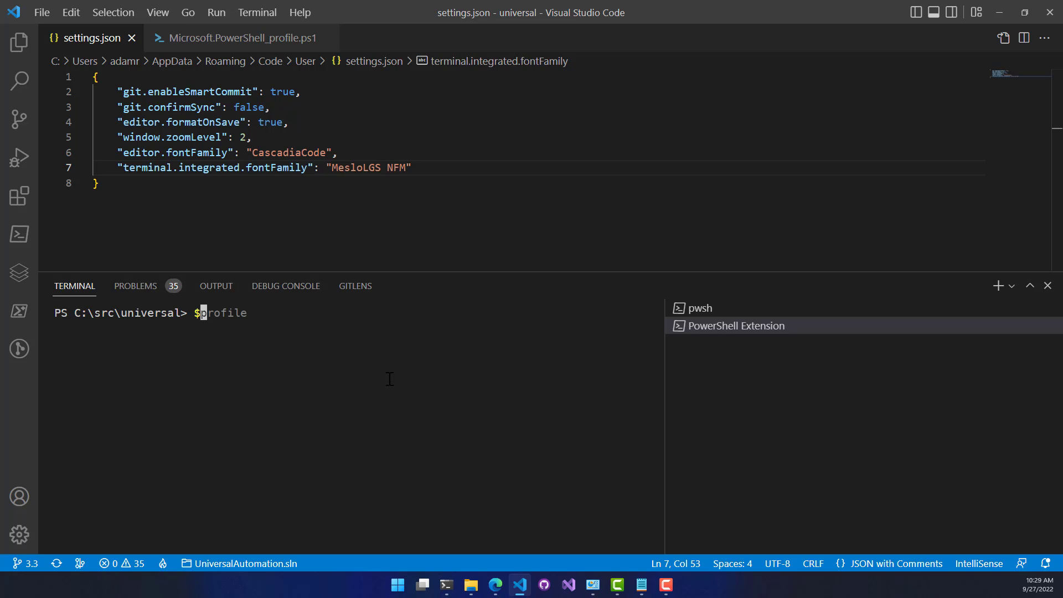
key("Return")
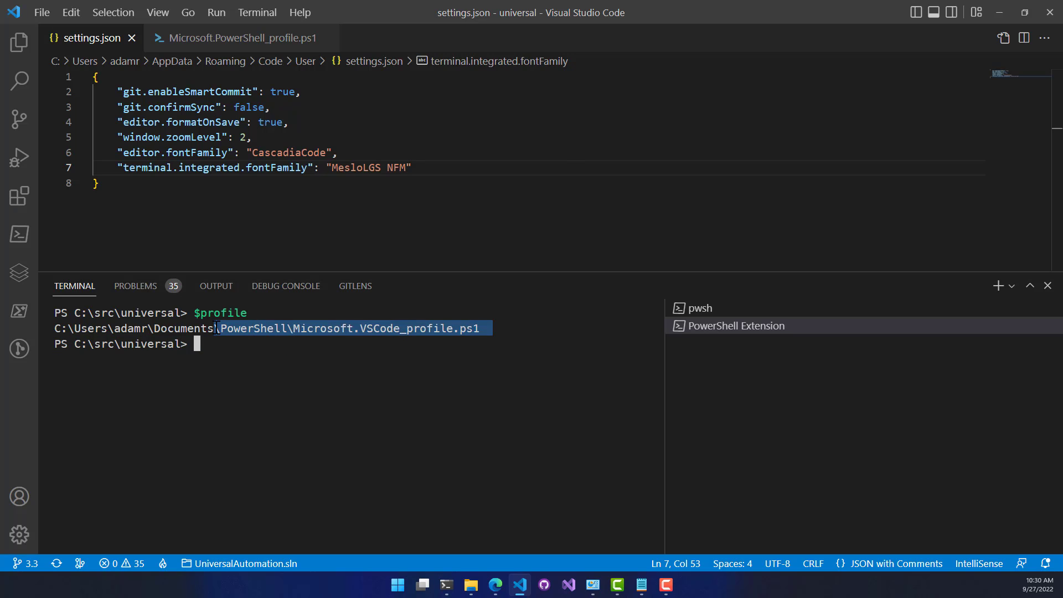
left_click(348, 367)
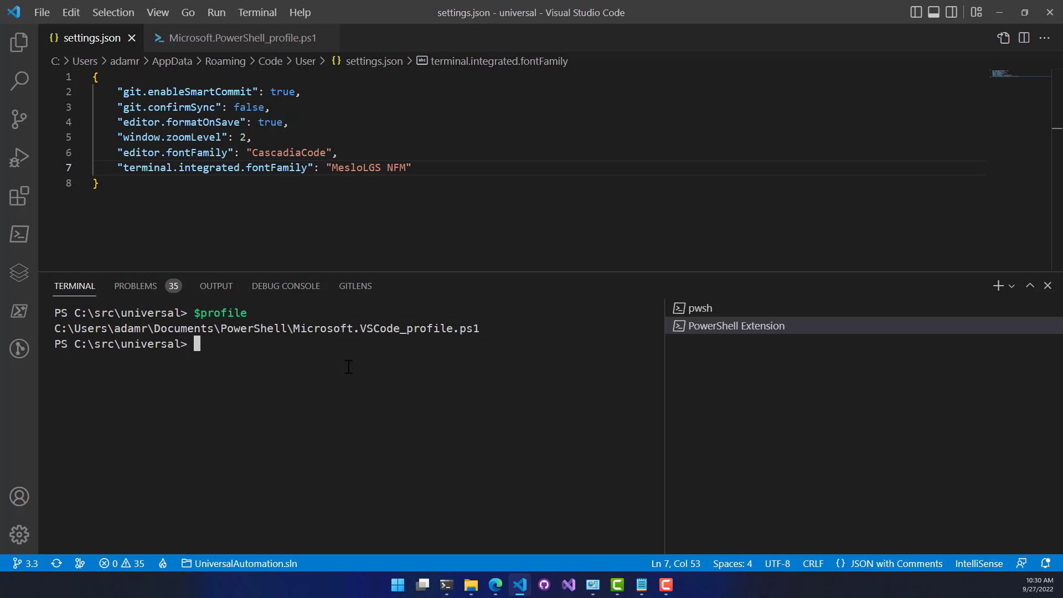
type("code $profile")
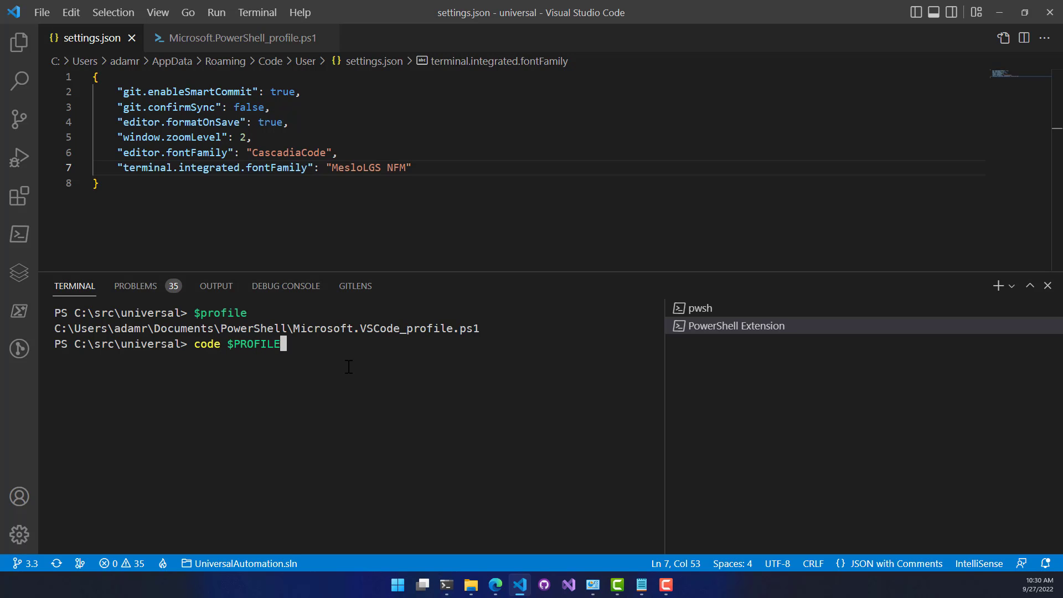
Step: Create Microsoft.VSCode_profile.ps1 with the oh-my-posh jandedobbeleer init line and save it
key("Return")
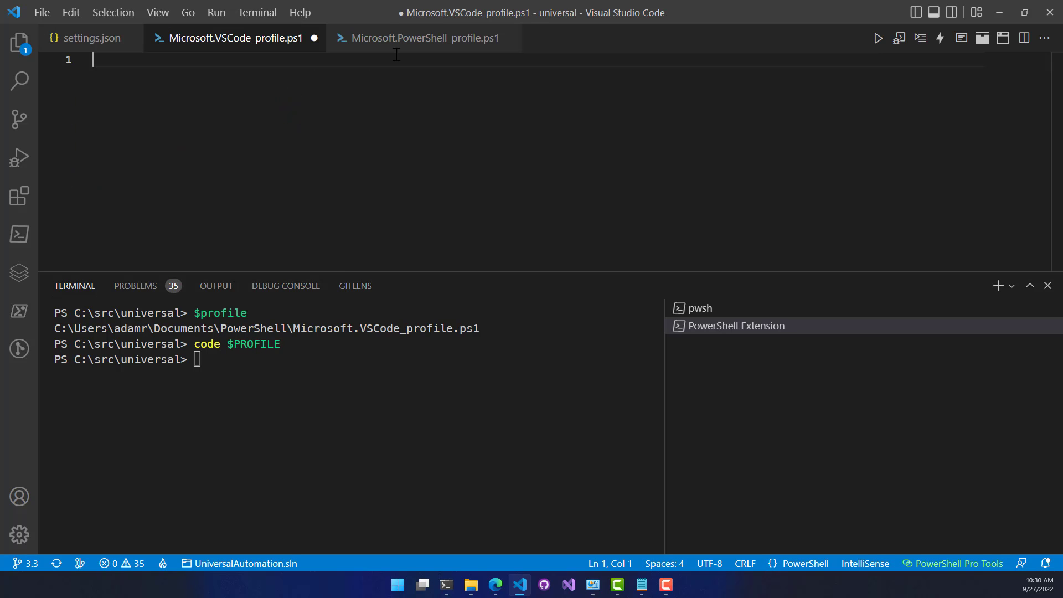
mouse_move(270, 92)
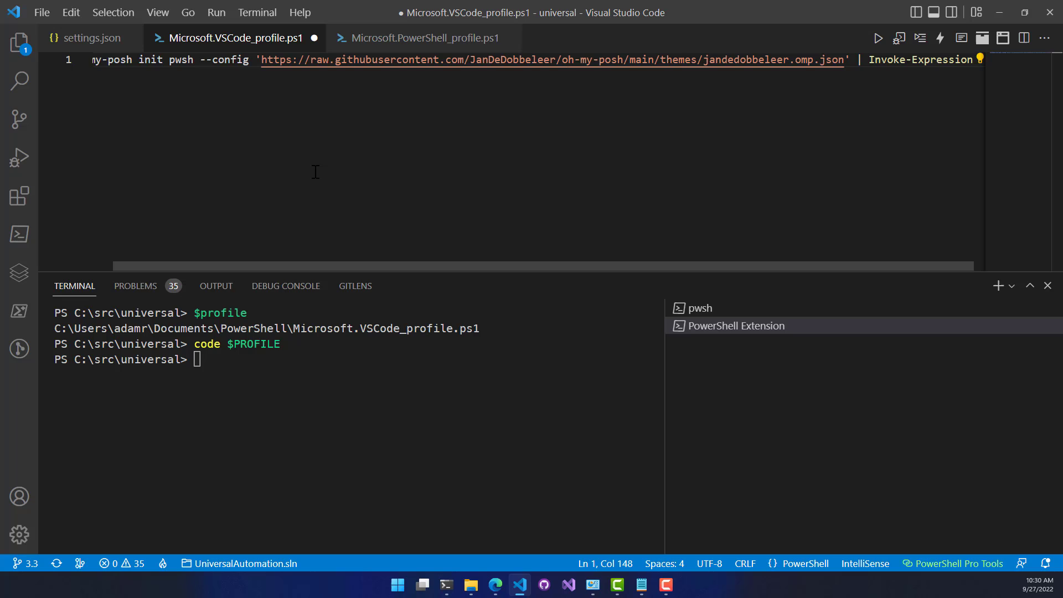
mouse_move(237, 77)
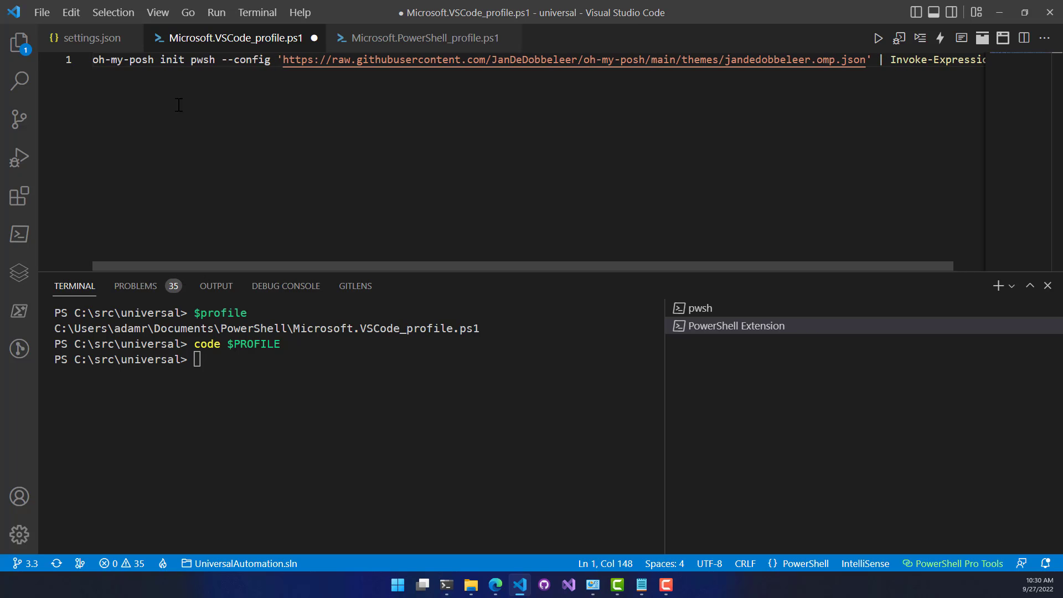
double_click(246, 60)
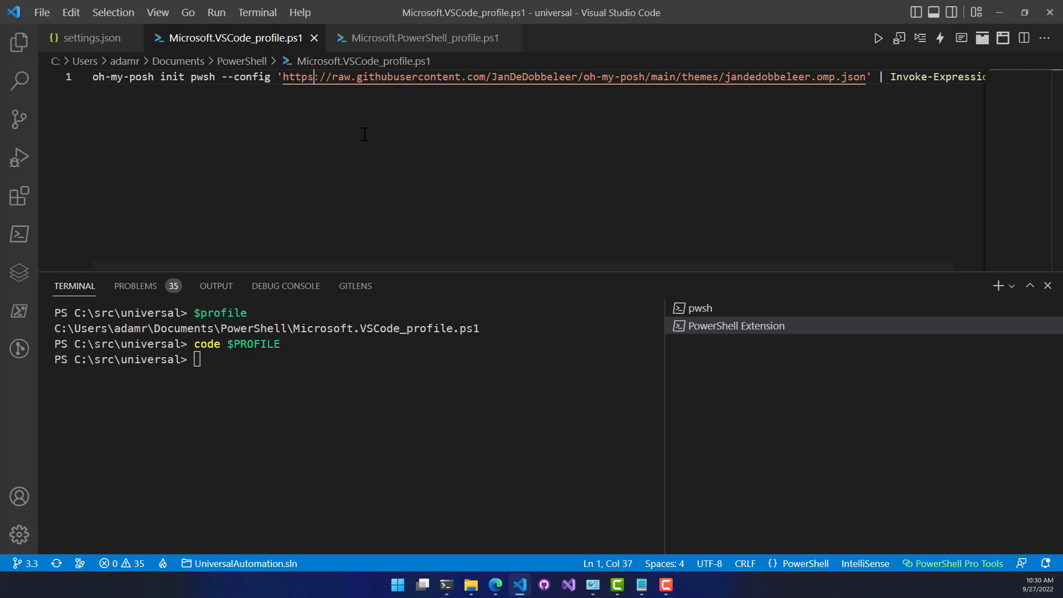
mouse_move(1050, 335)
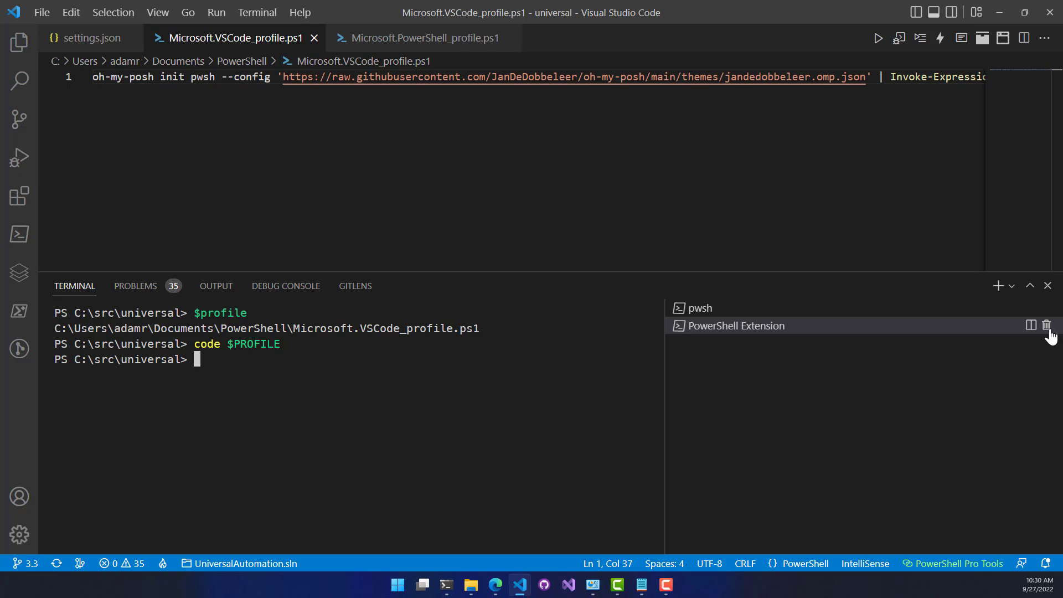
Step: Kill and restart the PowerShell Extension terminal so the Oh My Posh prompt appears, then switch to Windows Terminal
left_click(1047, 325)
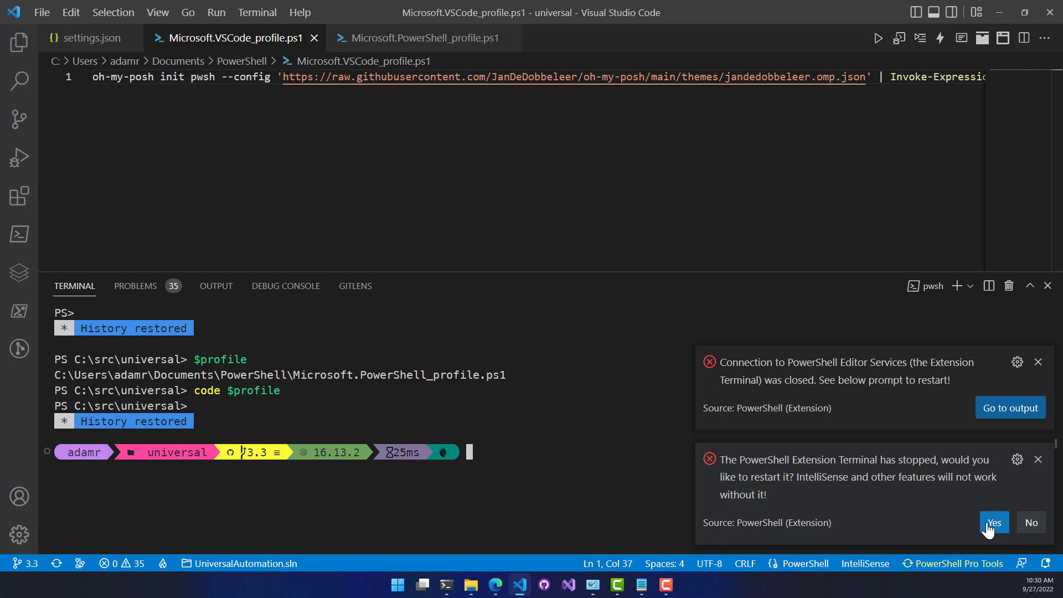
left_click(993, 521)
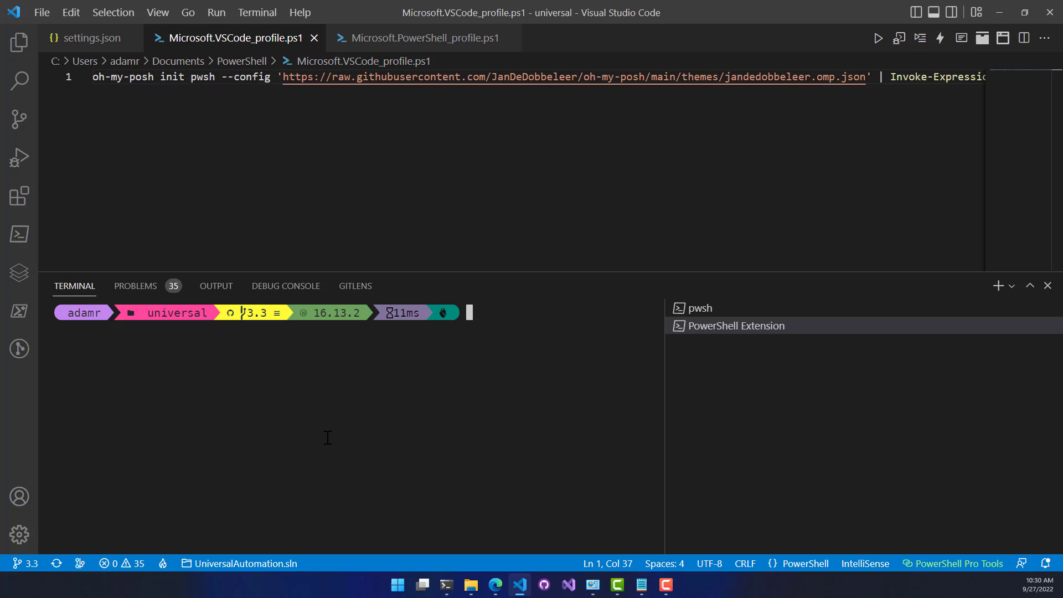
left_click(445, 585)
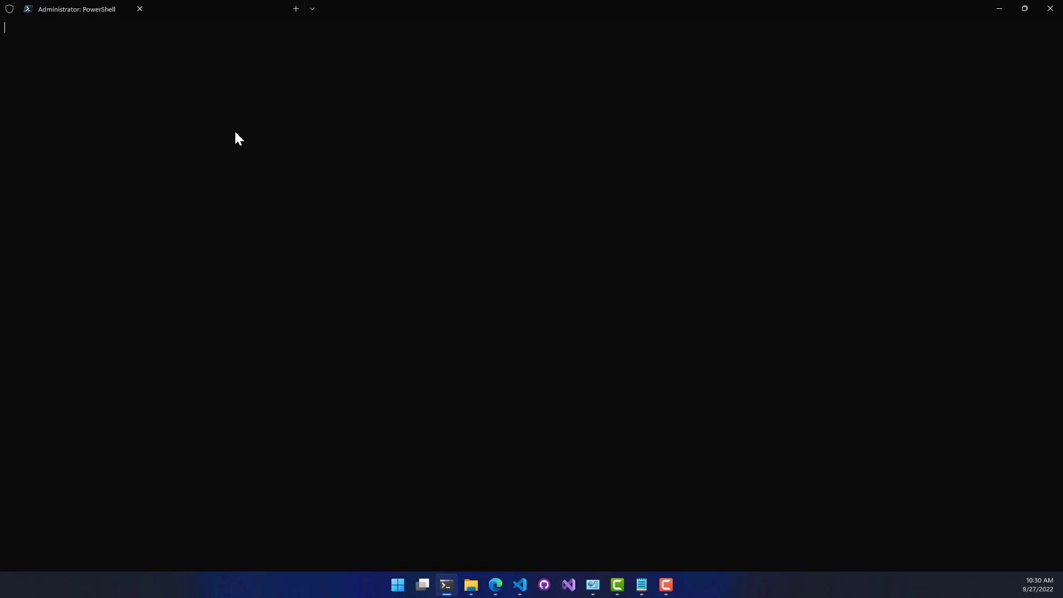
Step: Start a fresh PowerShell tab in Windows Terminal that loads the Oh My Posh prompt
left_click(295, 9)
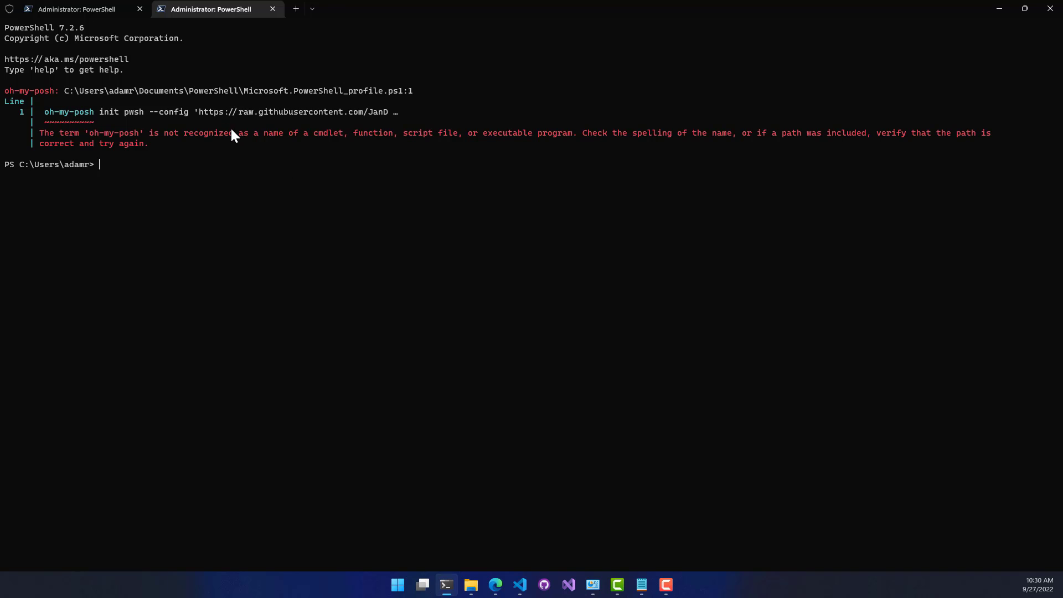
left_click(1050, 9)
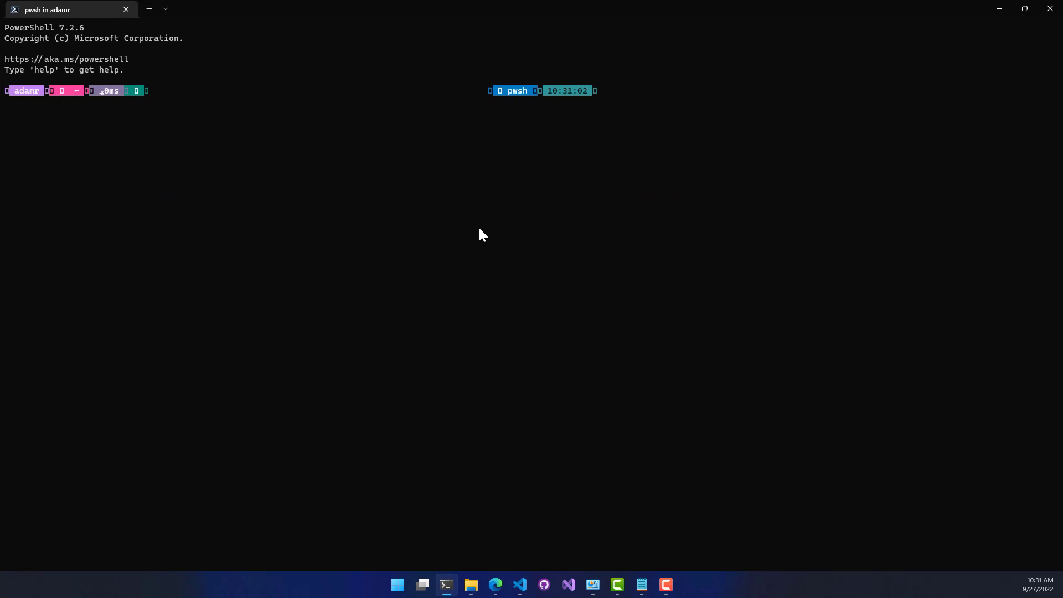
mouse_move(462, 269)
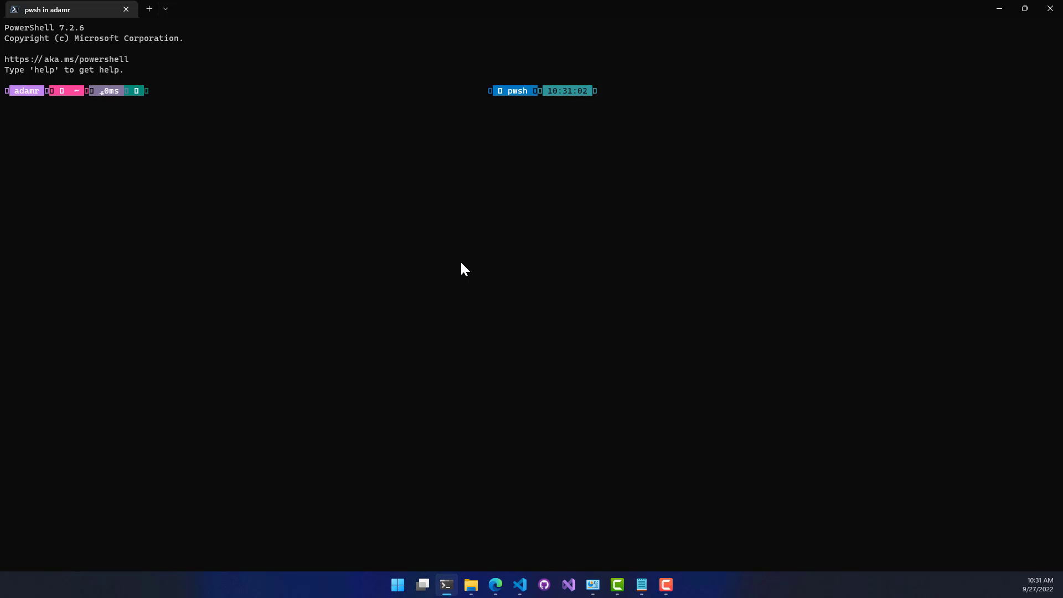